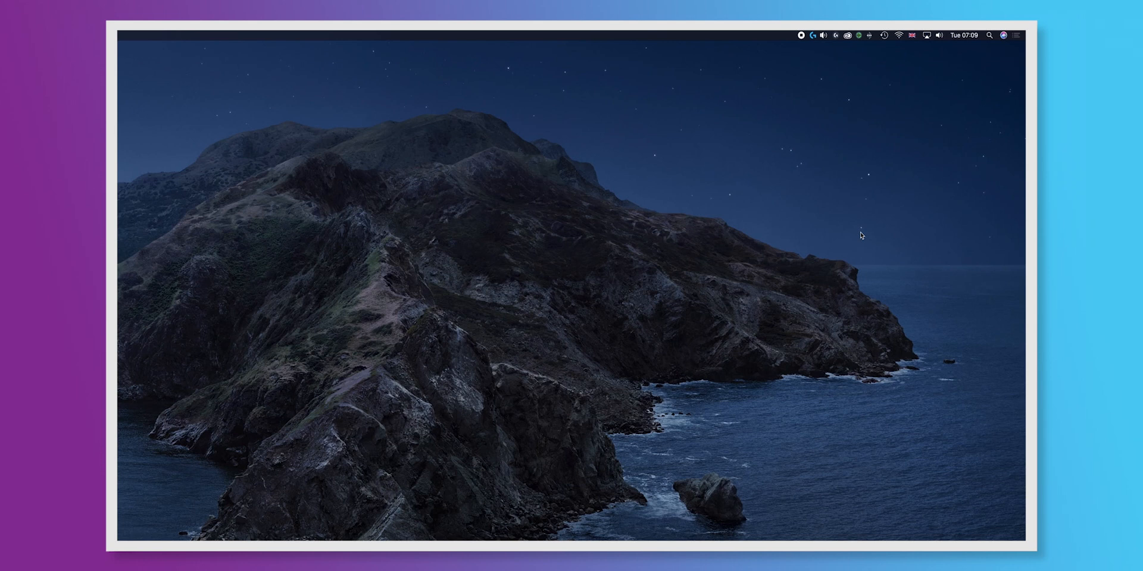
pyautogui.moveTo(868, 231)
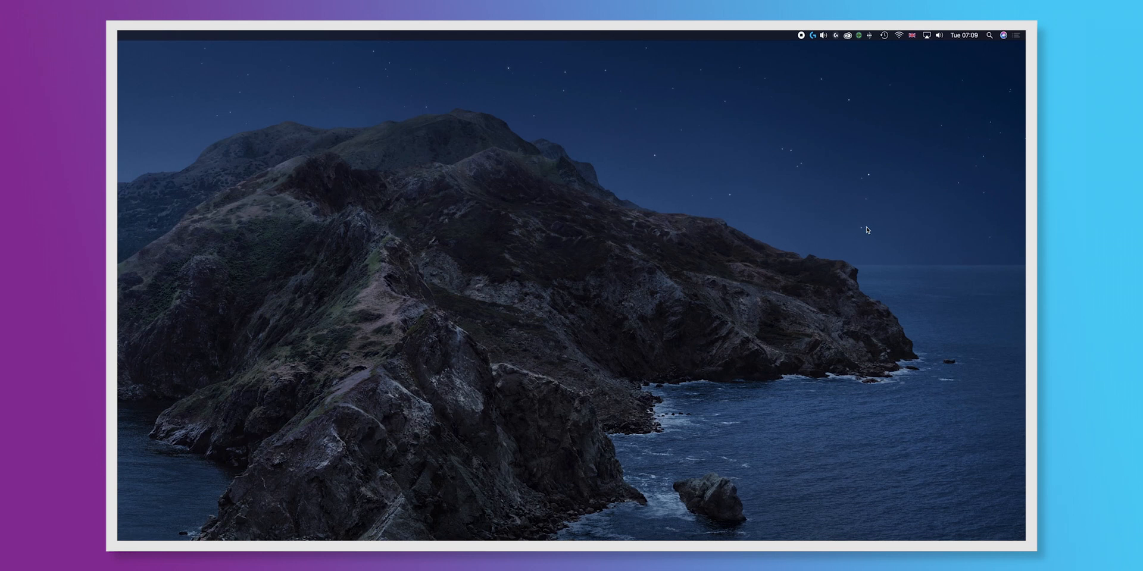
pyautogui.moveTo(860, 212)
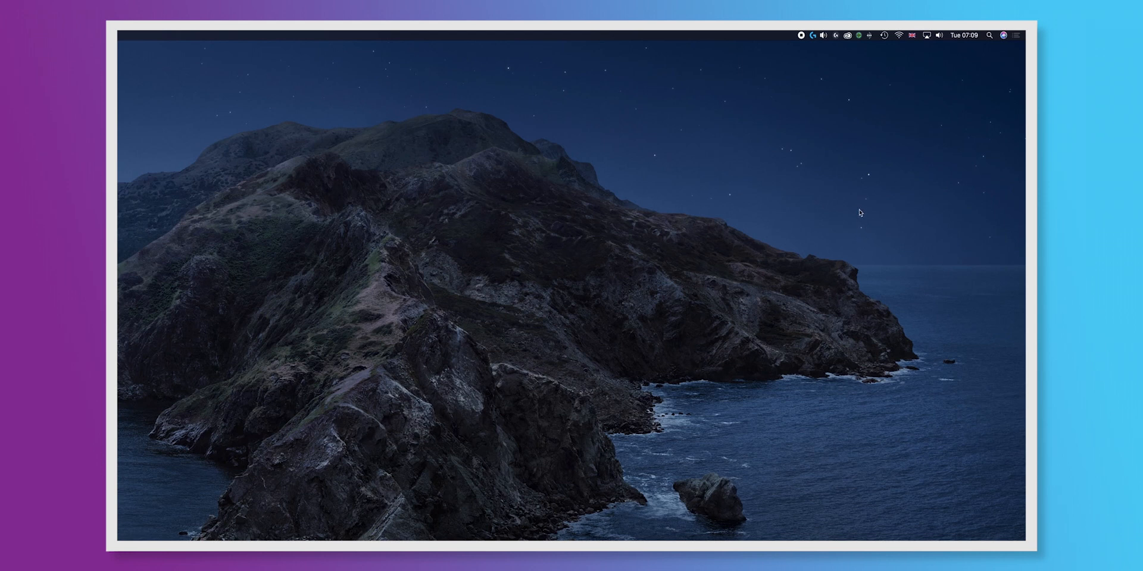
pyautogui.moveTo(860, 55)
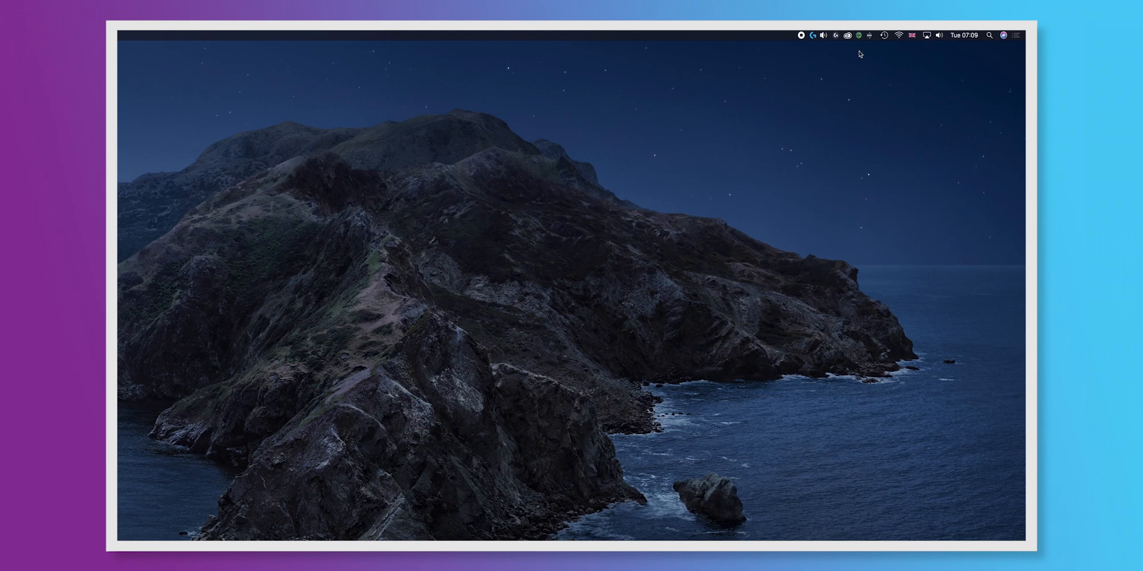
pyautogui.moveTo(867, 106)
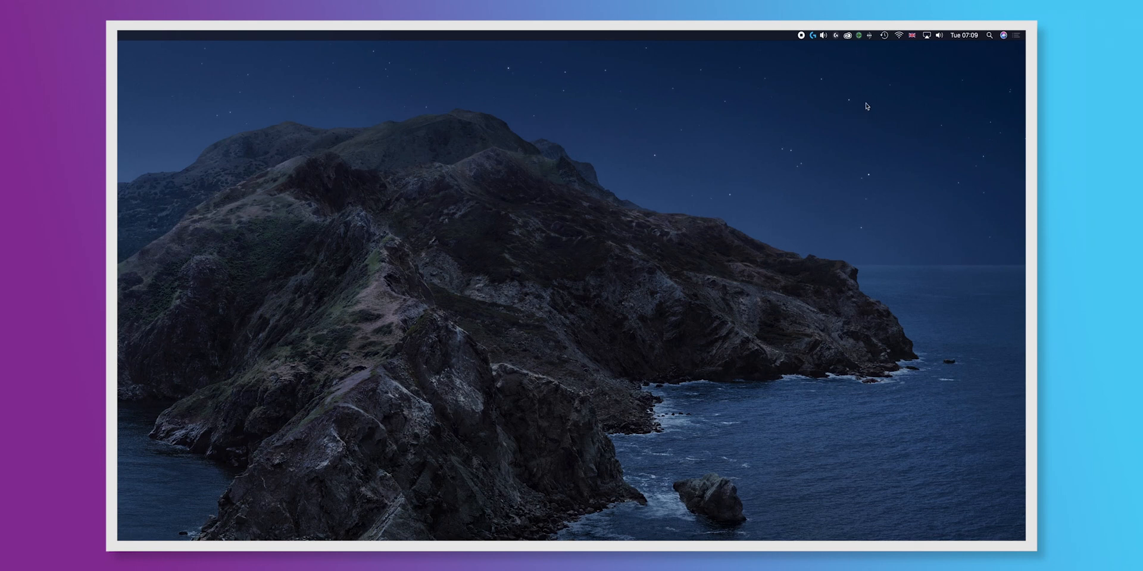
pyautogui.moveTo(863, 55)
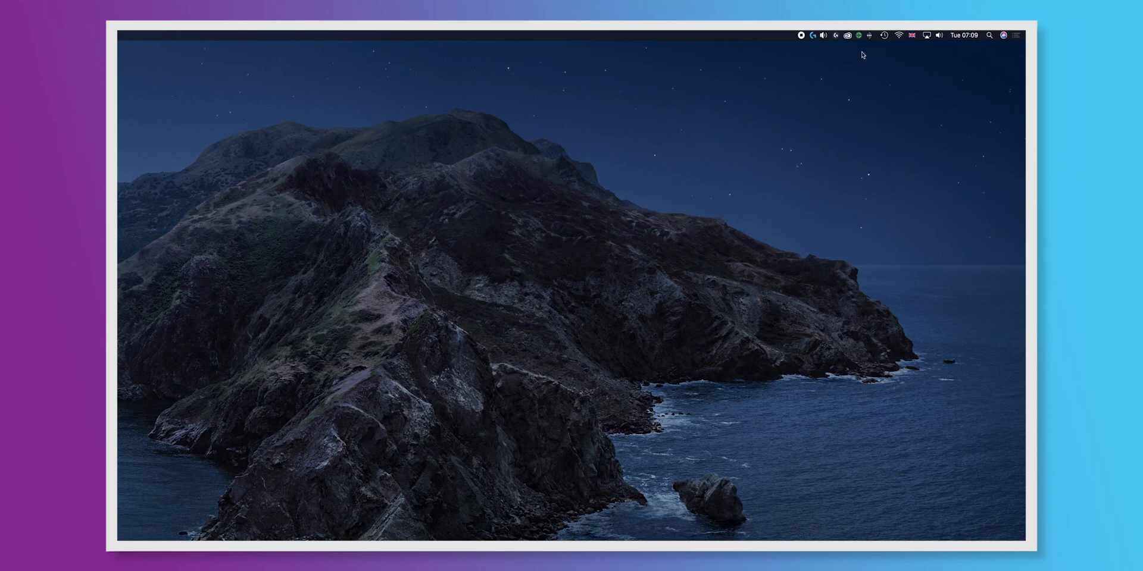
# Confirm system sound goes to menuBUS, then open the Bus panel's plugin browser.
pyautogui.click(939, 36)
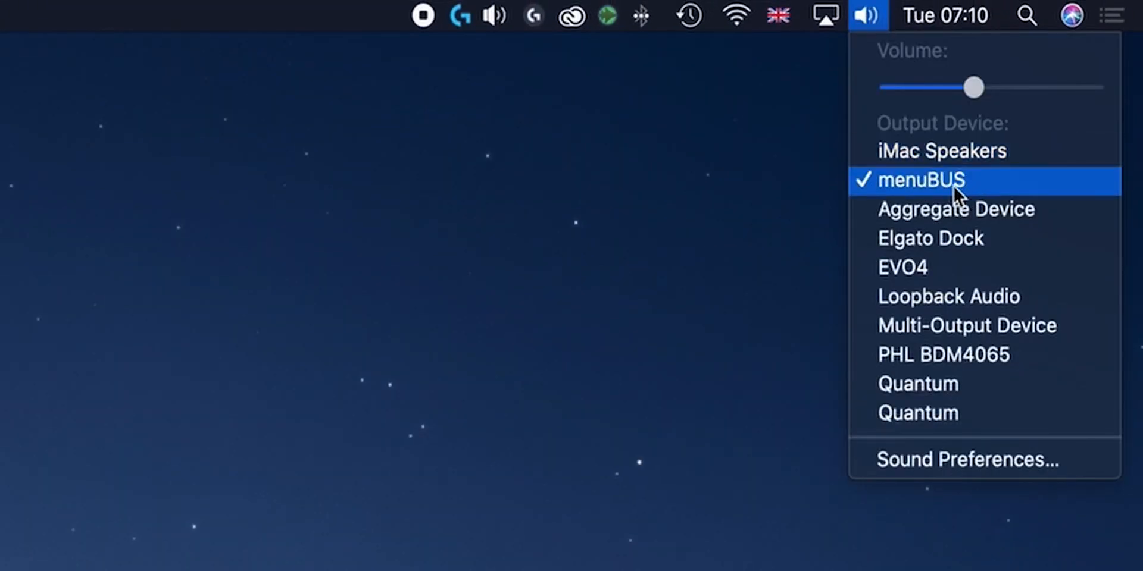
pyautogui.moveTo(965, 193)
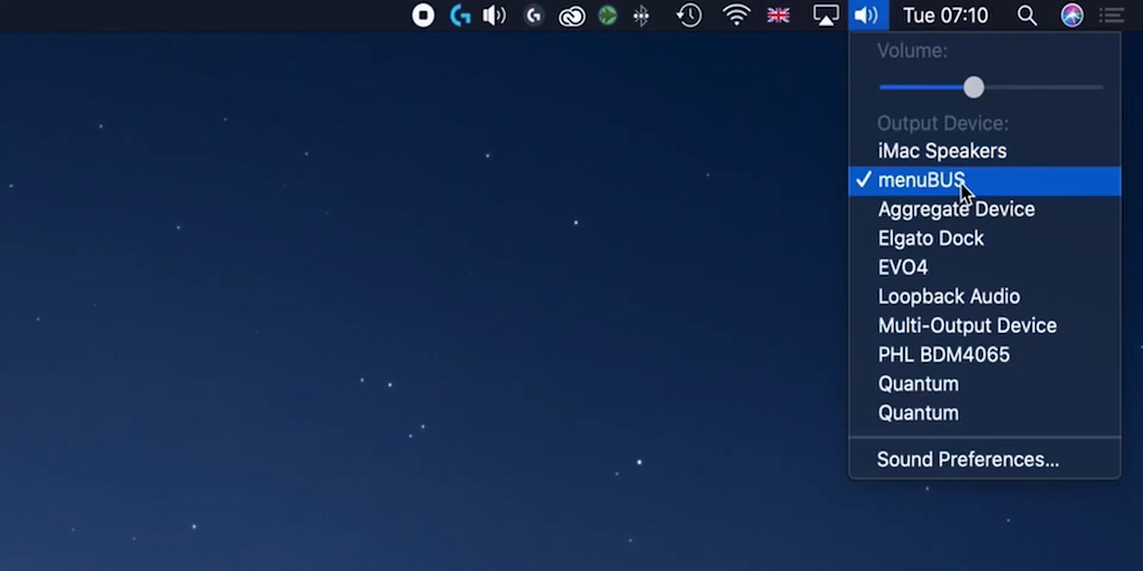
pyautogui.click(606, 16)
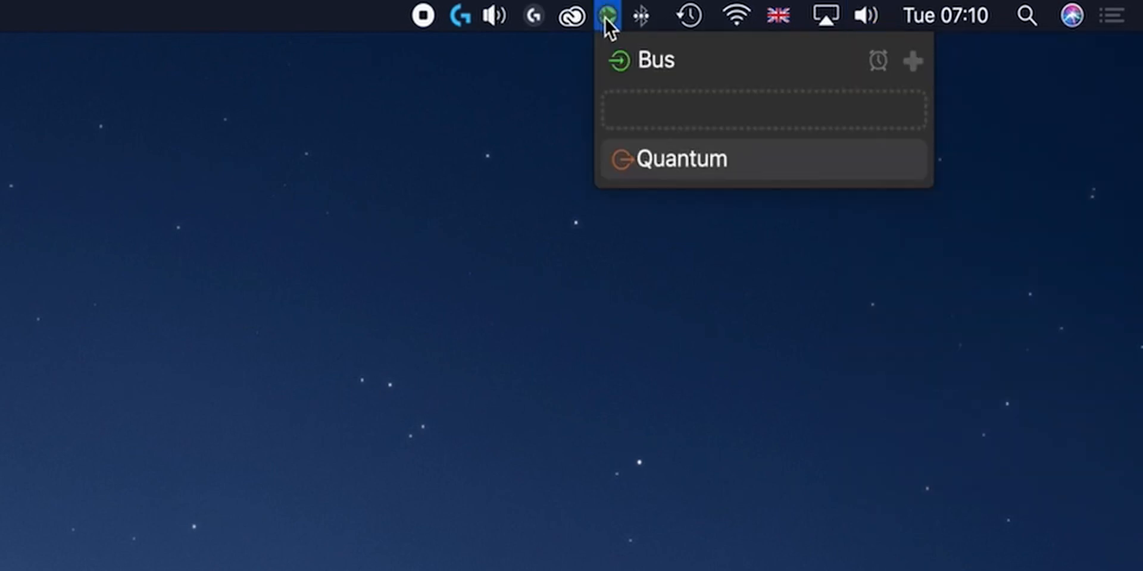
pyautogui.moveTo(829, 173)
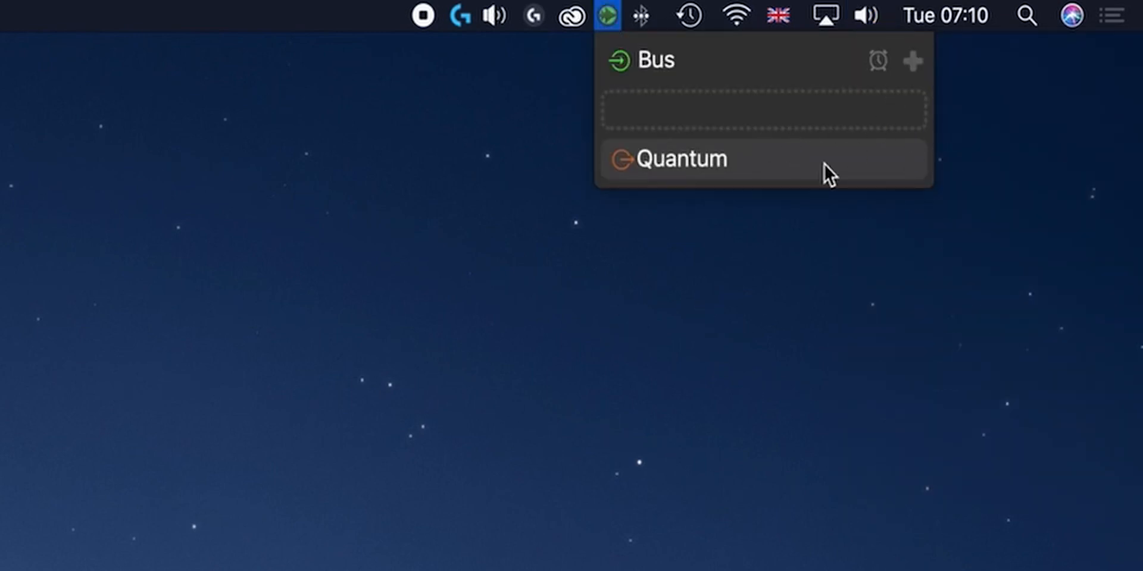
pyautogui.click(683, 159)
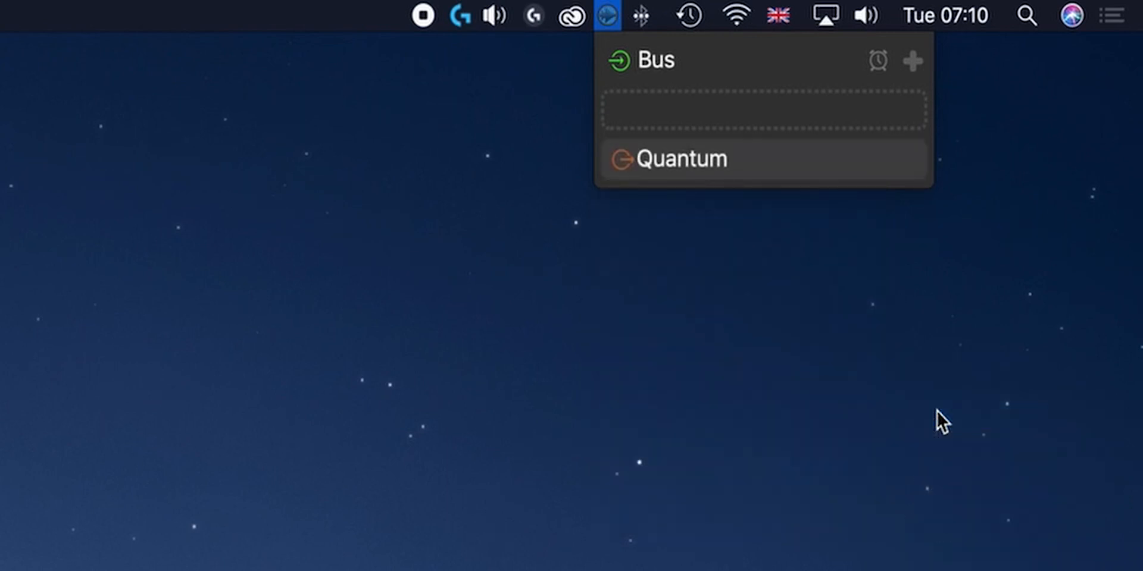
pyautogui.moveTo(914, 68)
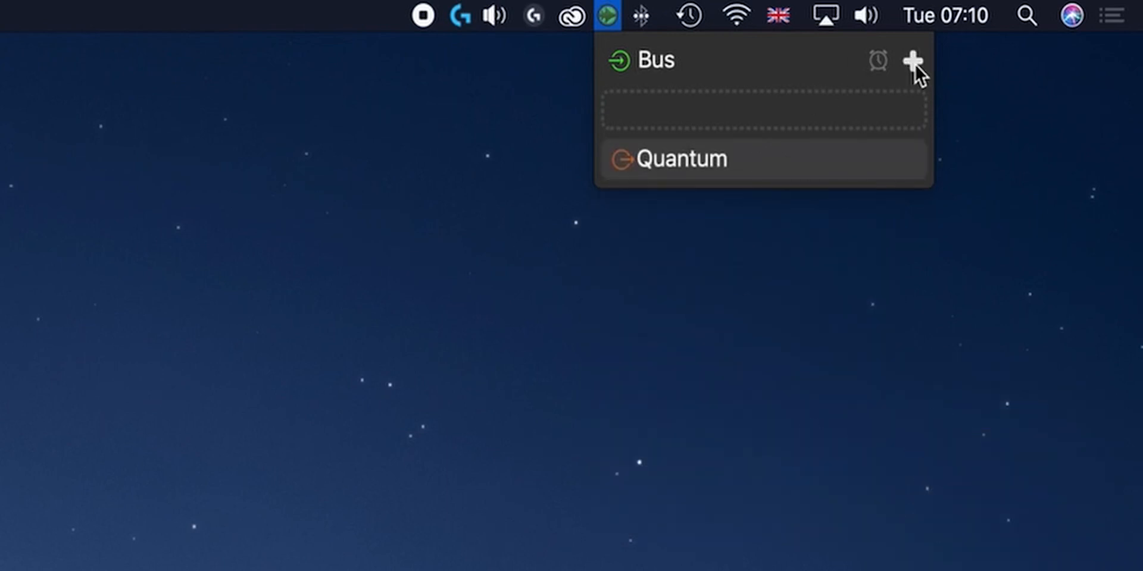
pyautogui.click(912, 61)
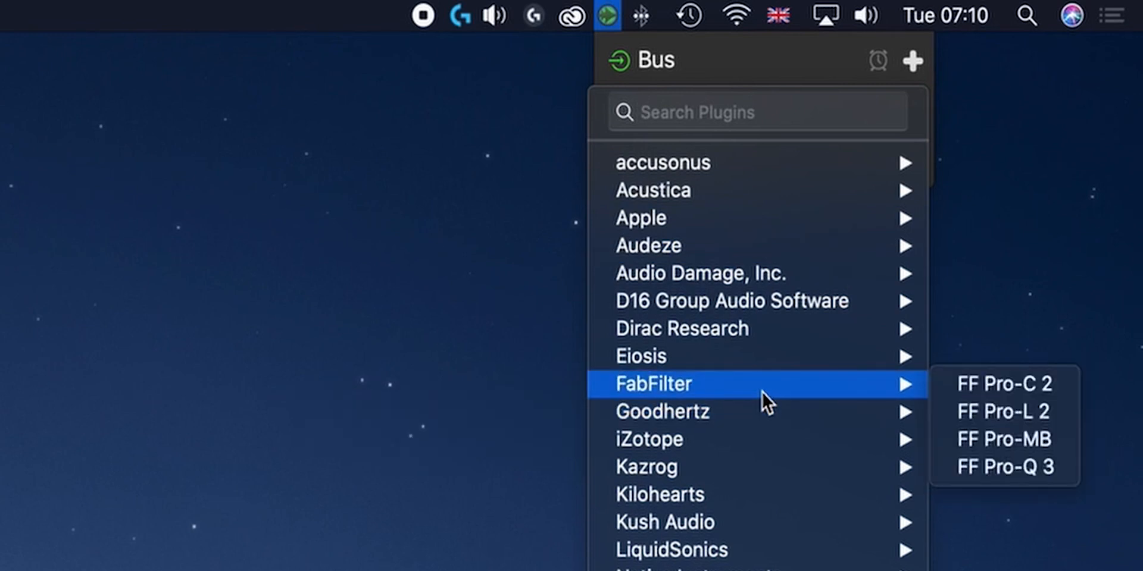
# Add FF Pro-Q 3 and CanOpener Studio to the Bus chain and view their windows.
pyautogui.click(1004, 467)
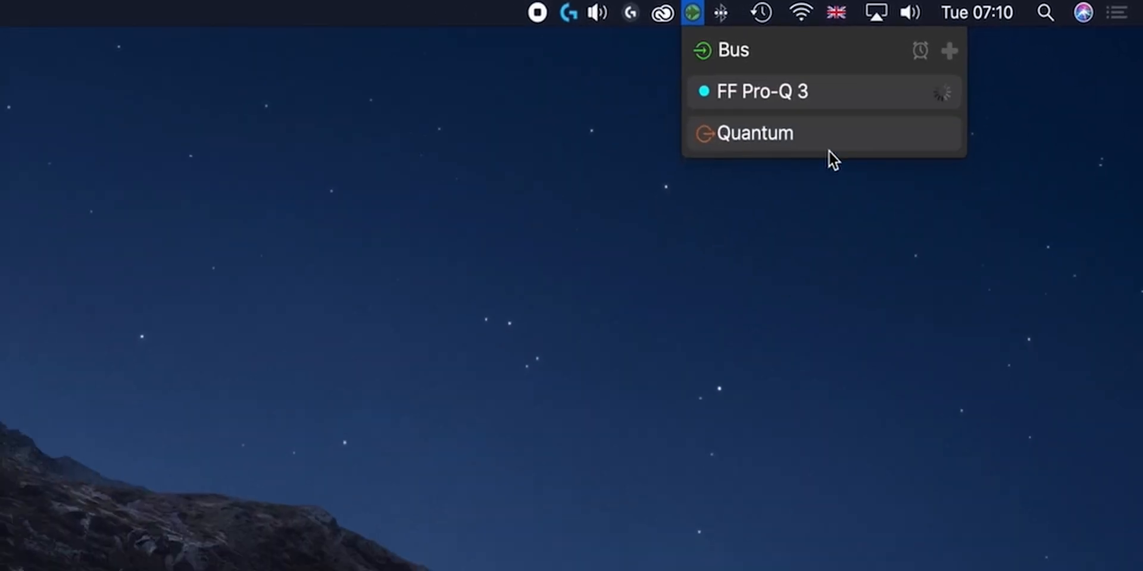
pyautogui.click(761, 91)
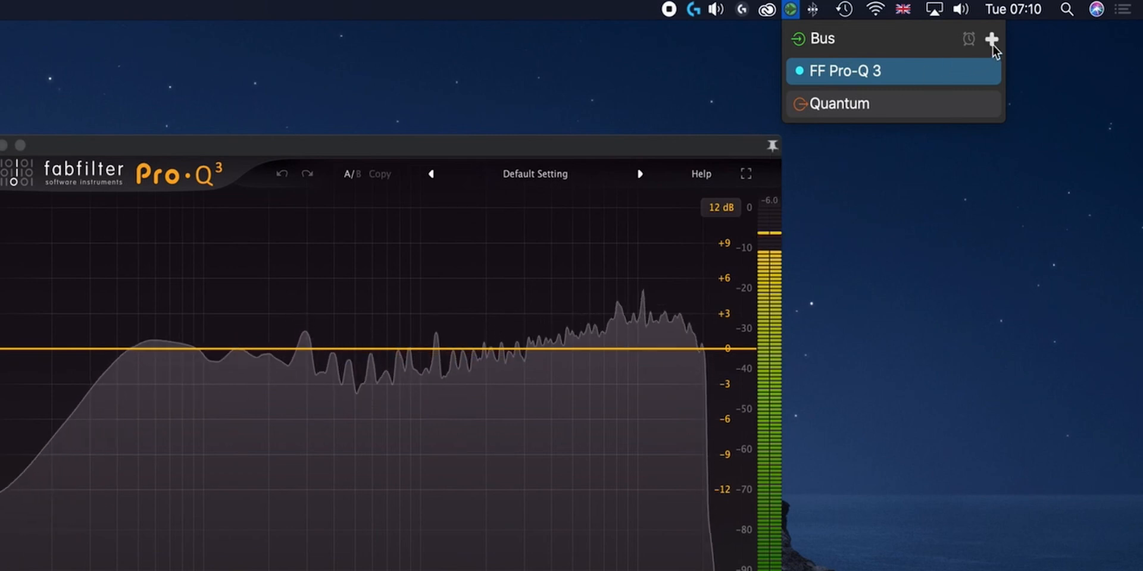
pyautogui.click(991, 39)
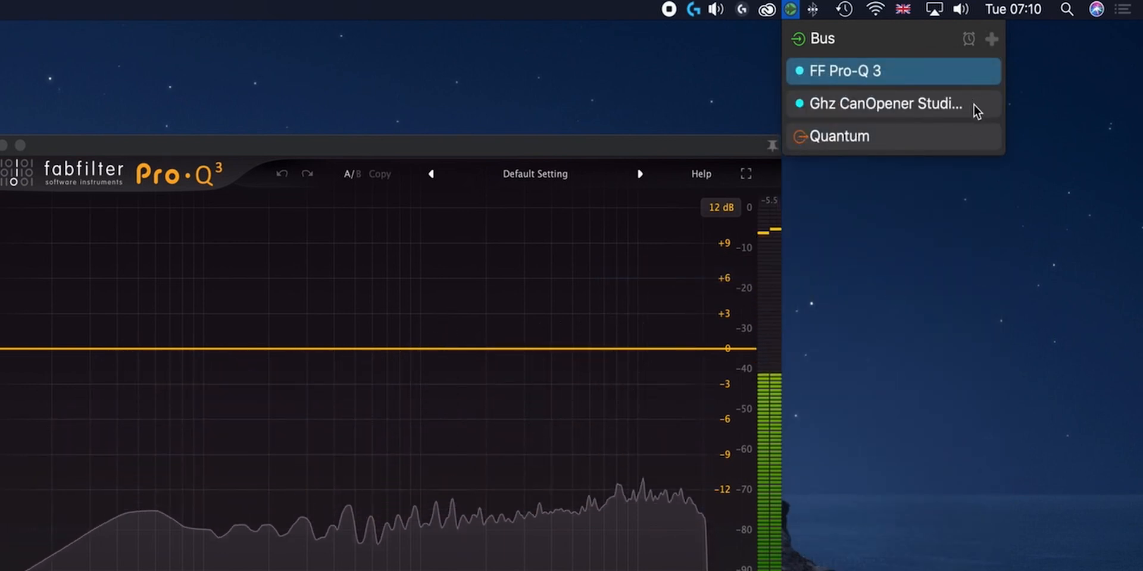
pyautogui.click(886, 103)
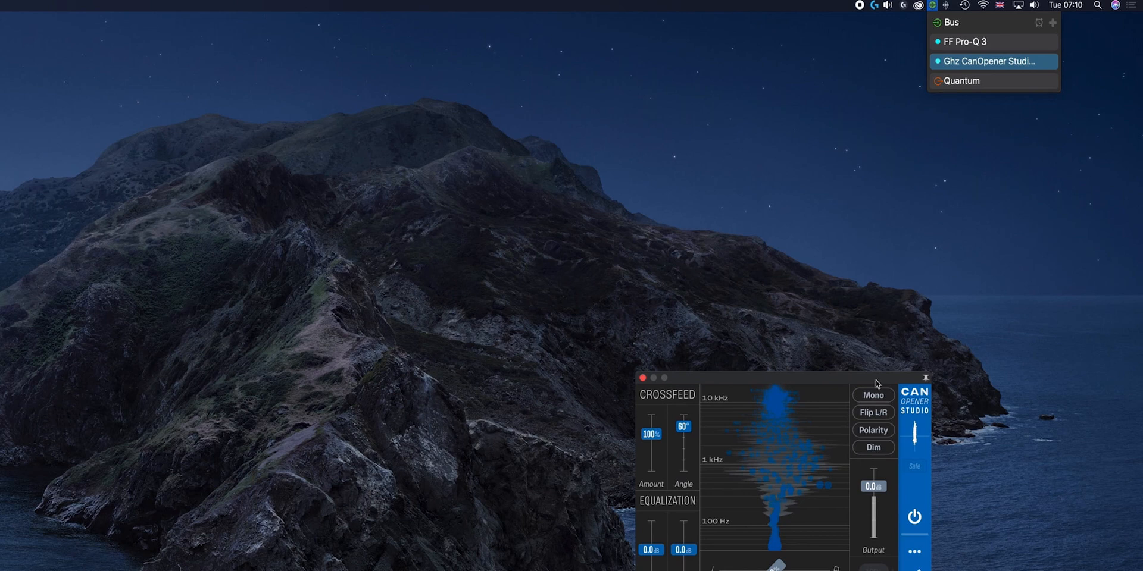
pyautogui.click(915, 549)
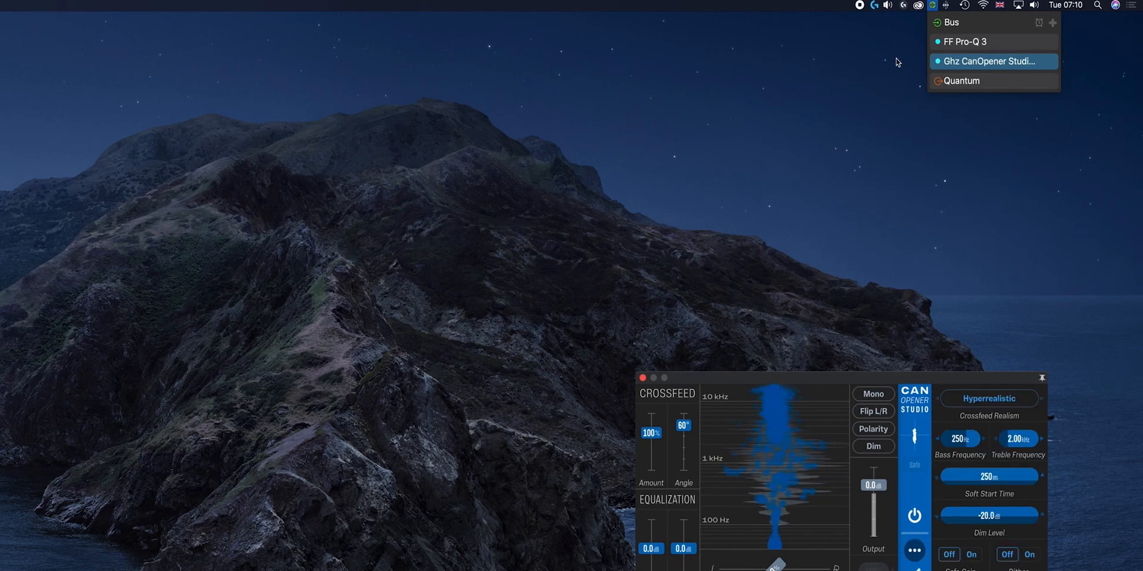
# Load the LCD1 EQ preset in FF Pro-Q 3.
pyautogui.click(965, 42)
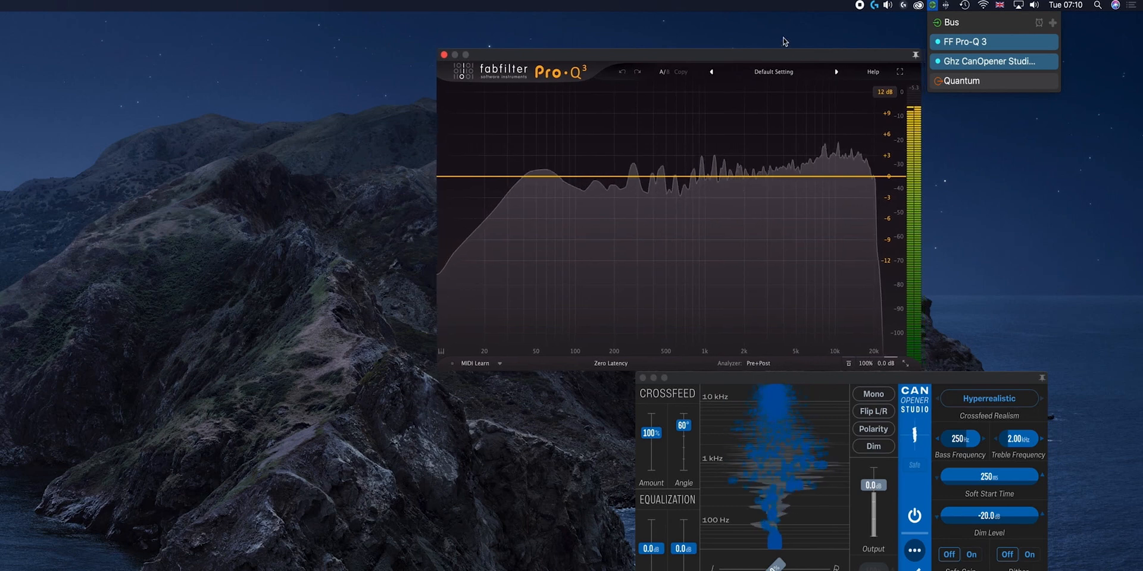
pyautogui.click(773, 71)
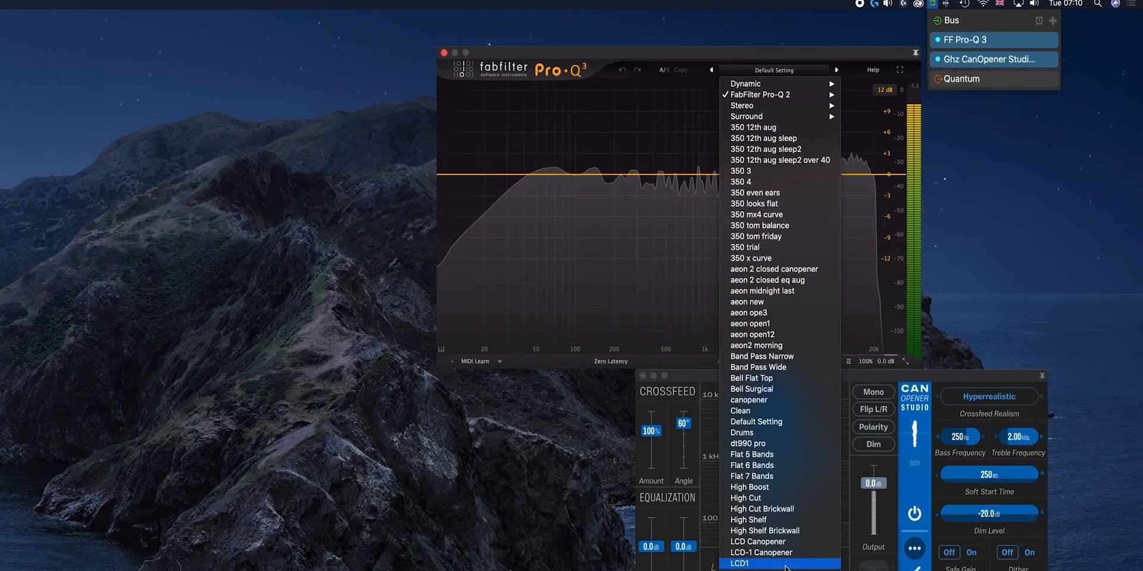
pyautogui.click(761, 552)
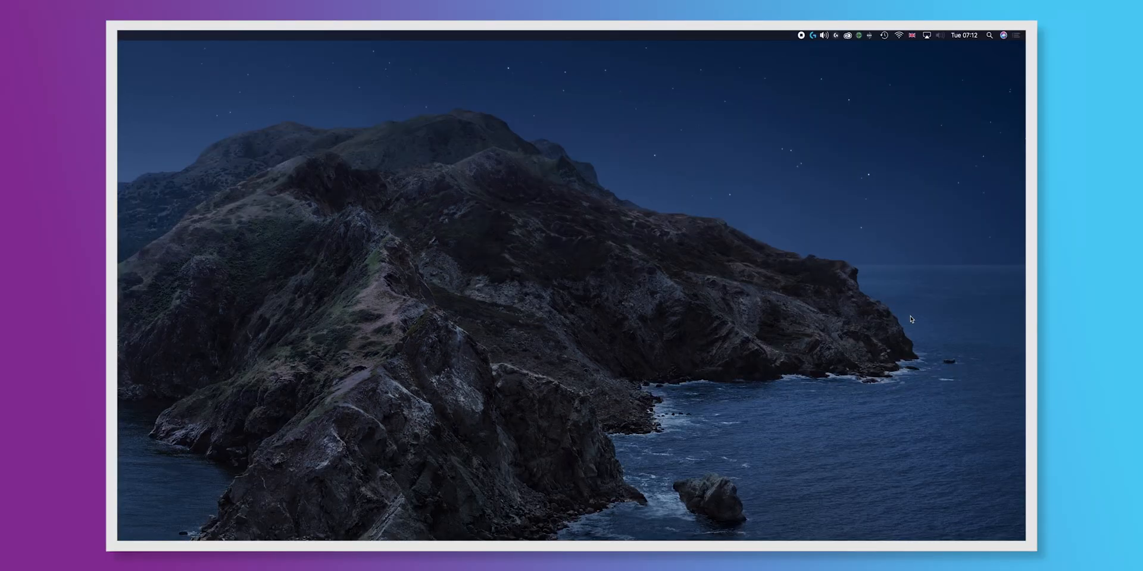
pyautogui.moveTo(858, 265)
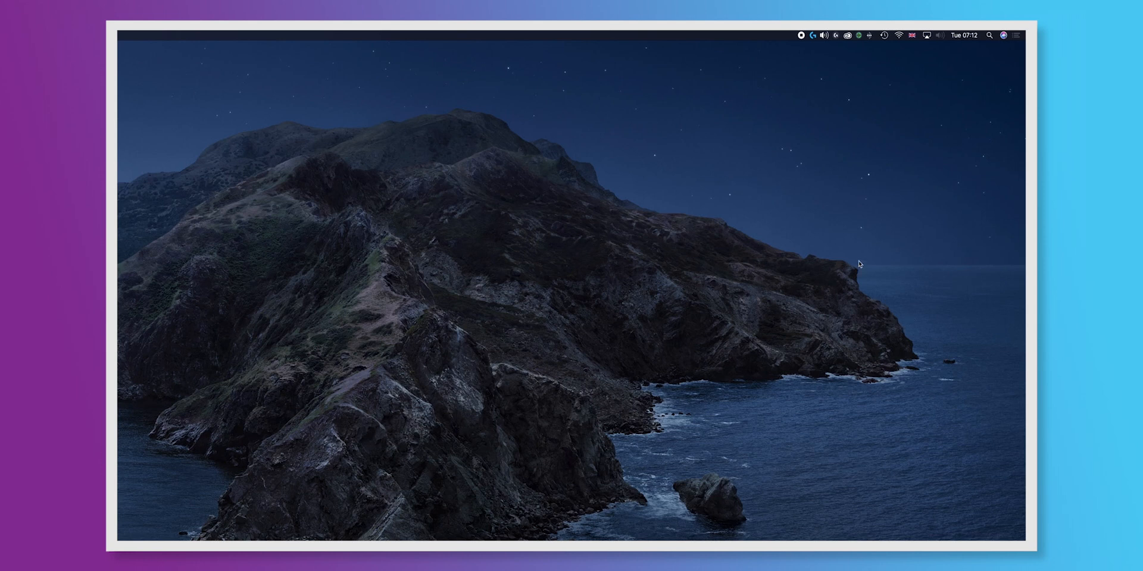
pyautogui.moveTo(826, 64)
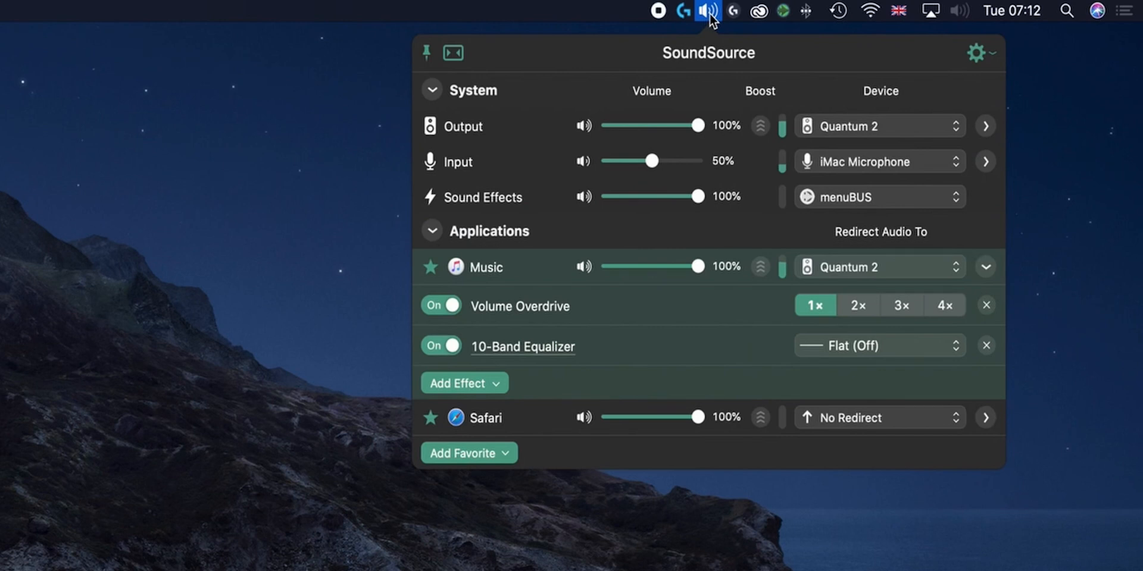
pyautogui.moveTo(870, 136)
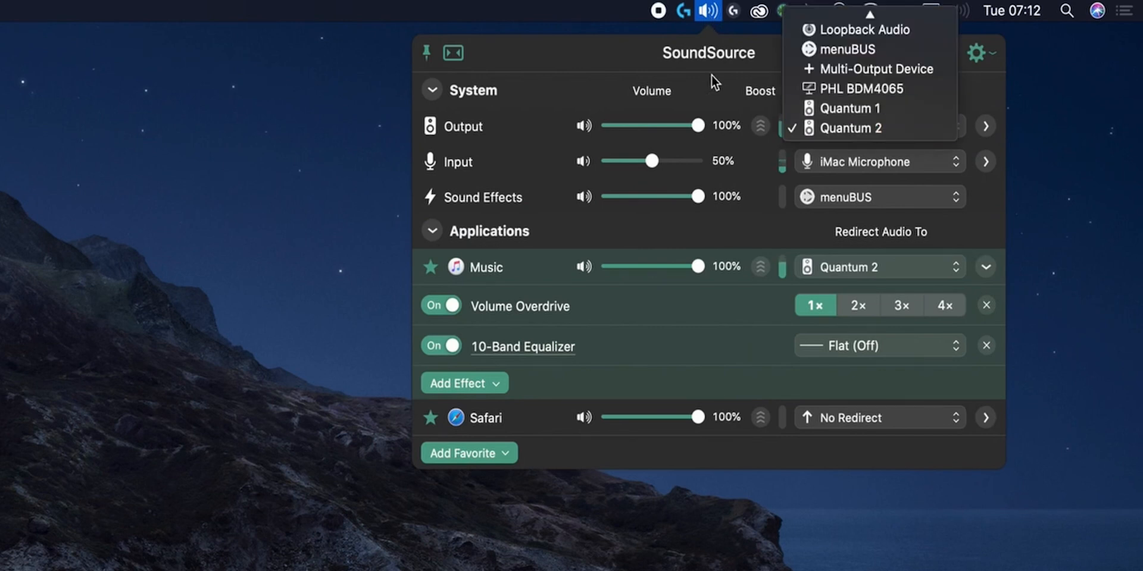
# Expand Applications to reveal Music's Volume Overdrive and 10-Band Equalizer effects.
pyautogui.click(848, 128)
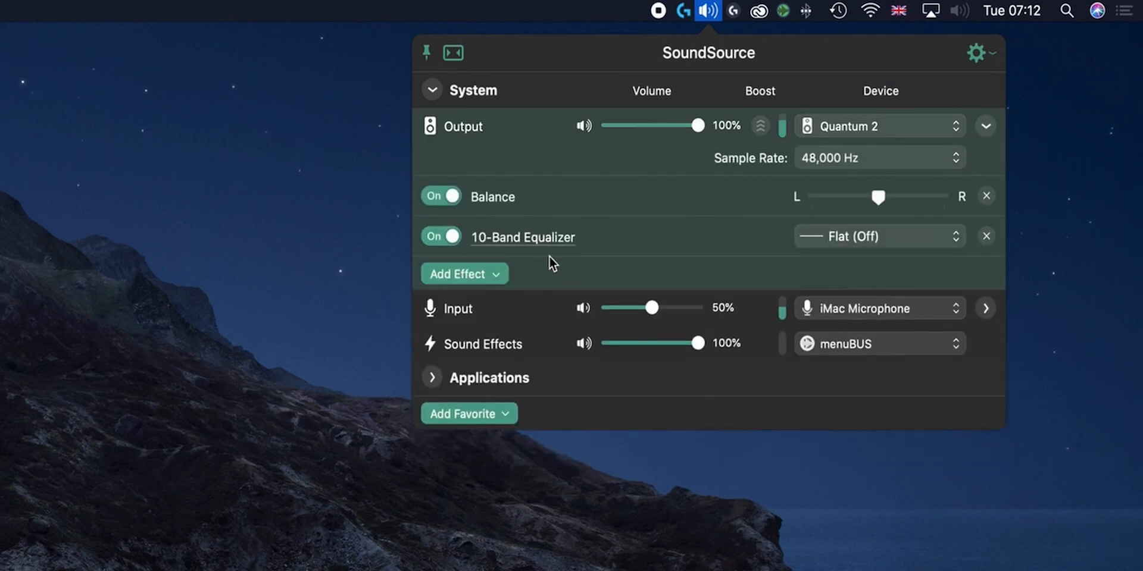
pyautogui.moveTo(576, 274)
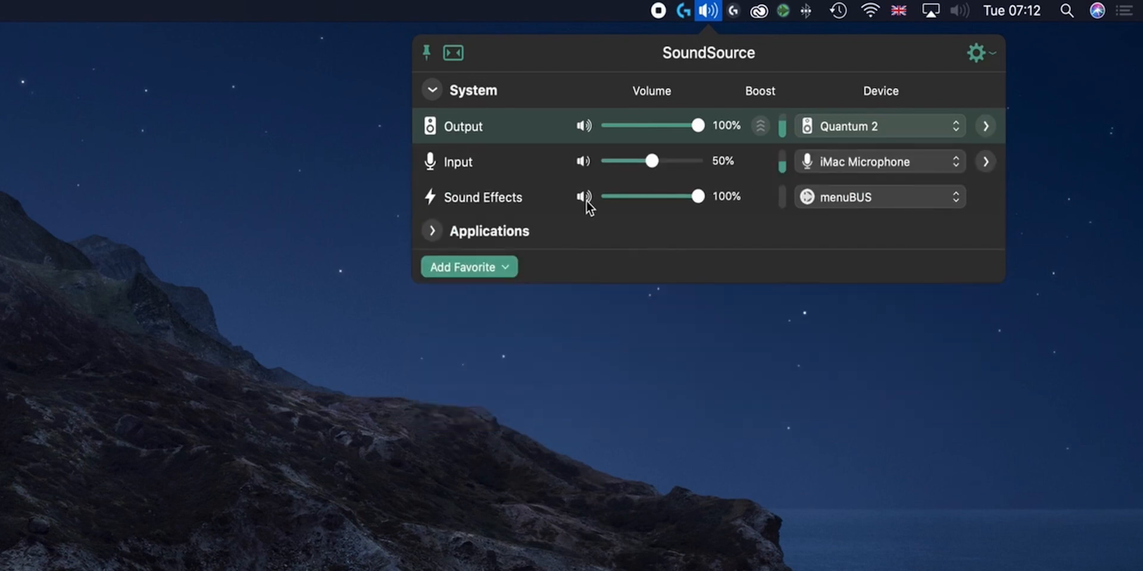
pyautogui.click(431, 231)
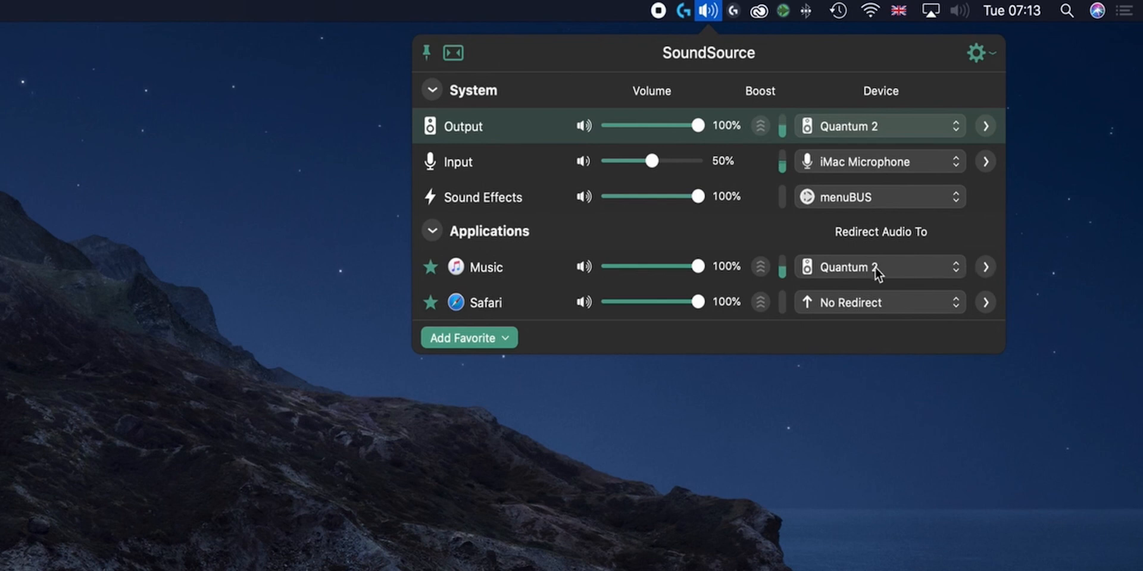
pyautogui.click(985, 266)
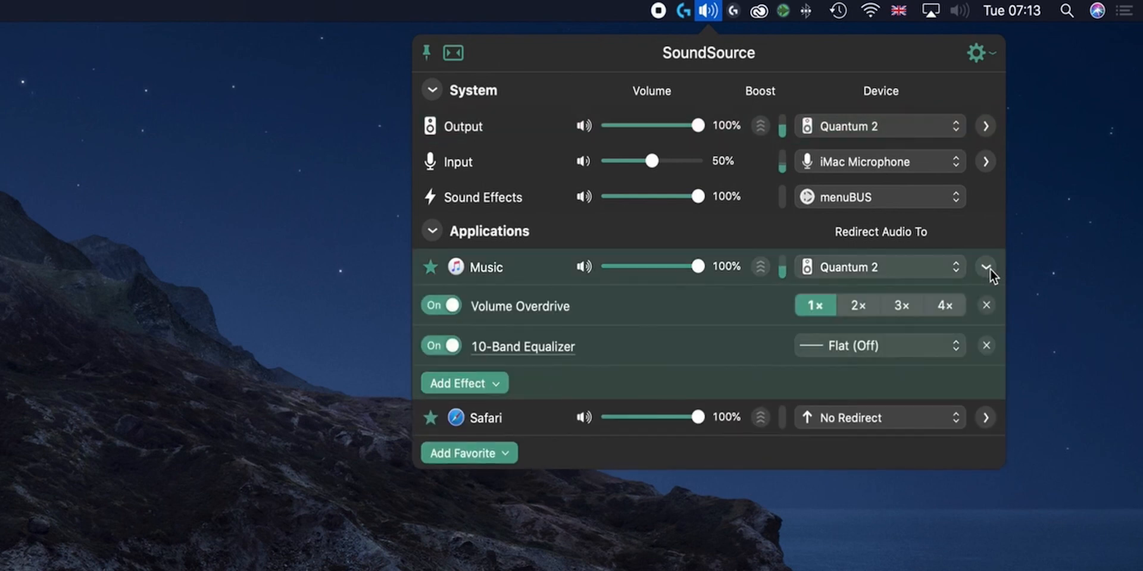
# Add FabFilter's FF Pro-Q 3 after the 10-Band Equalizer in Music's effects.
pyautogui.click(457, 383)
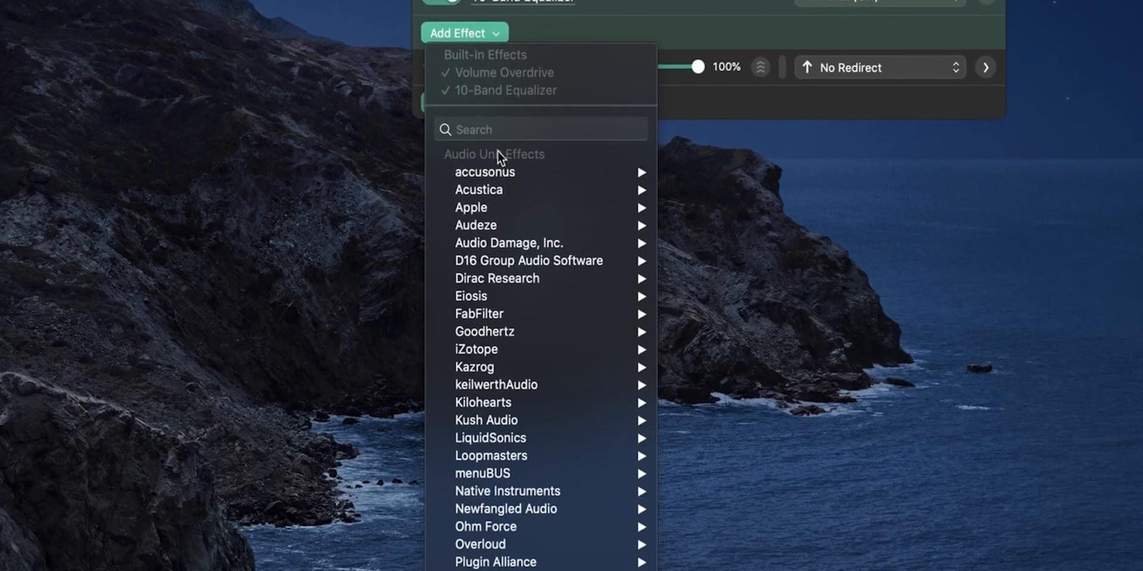
pyautogui.moveTo(479, 261)
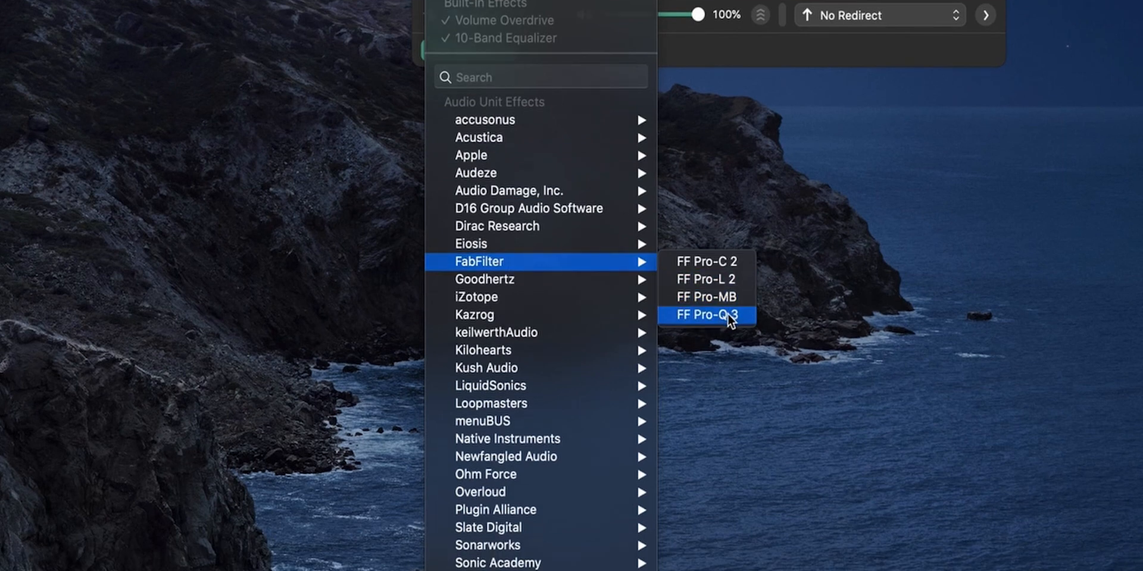
pyautogui.click(706, 316)
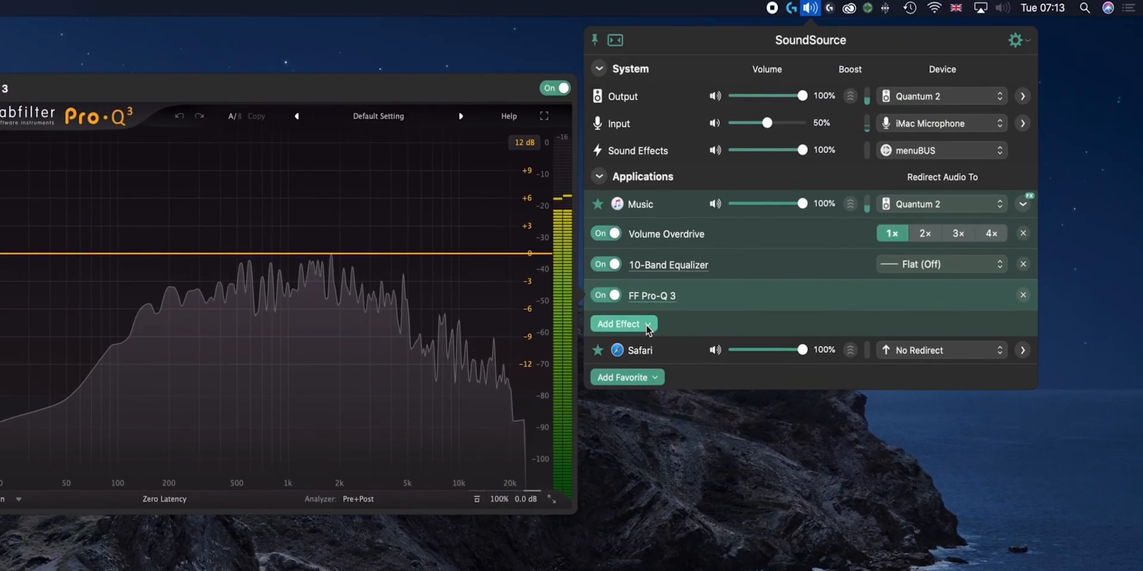
pyautogui.click(622, 324)
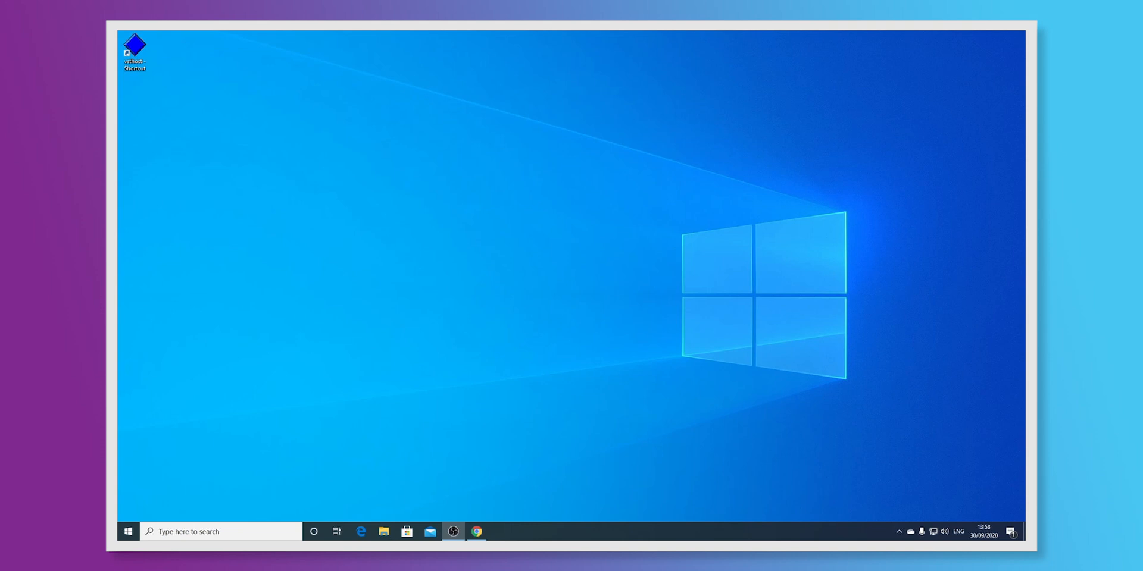
pyautogui.moveTo(508, 531)
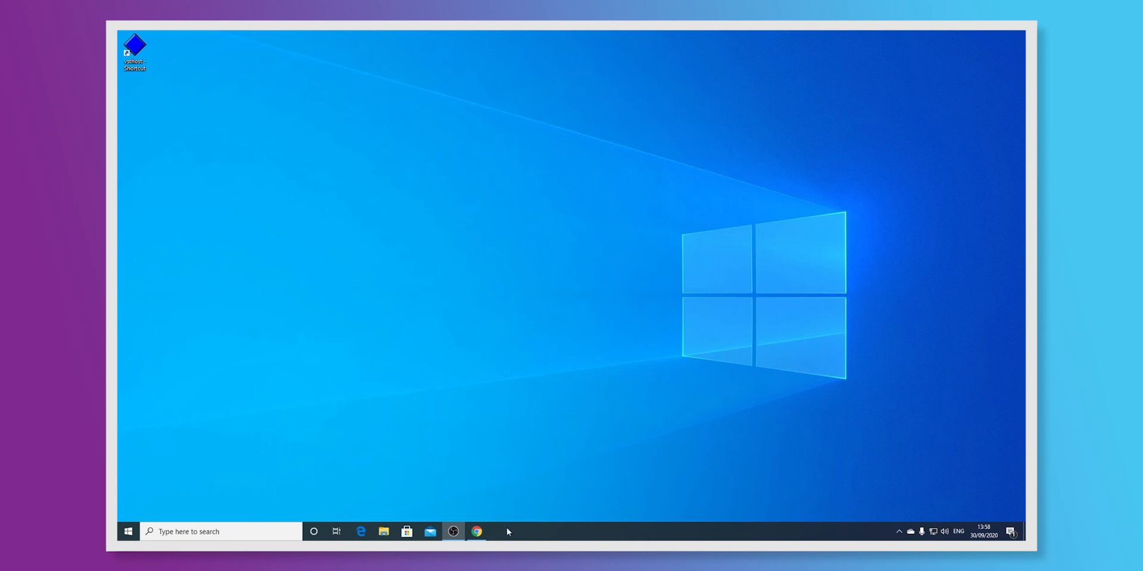
# View the VB-Audio and VSTHost download pages in Chrome, then minimise Chrome.
pyautogui.click(476, 532)
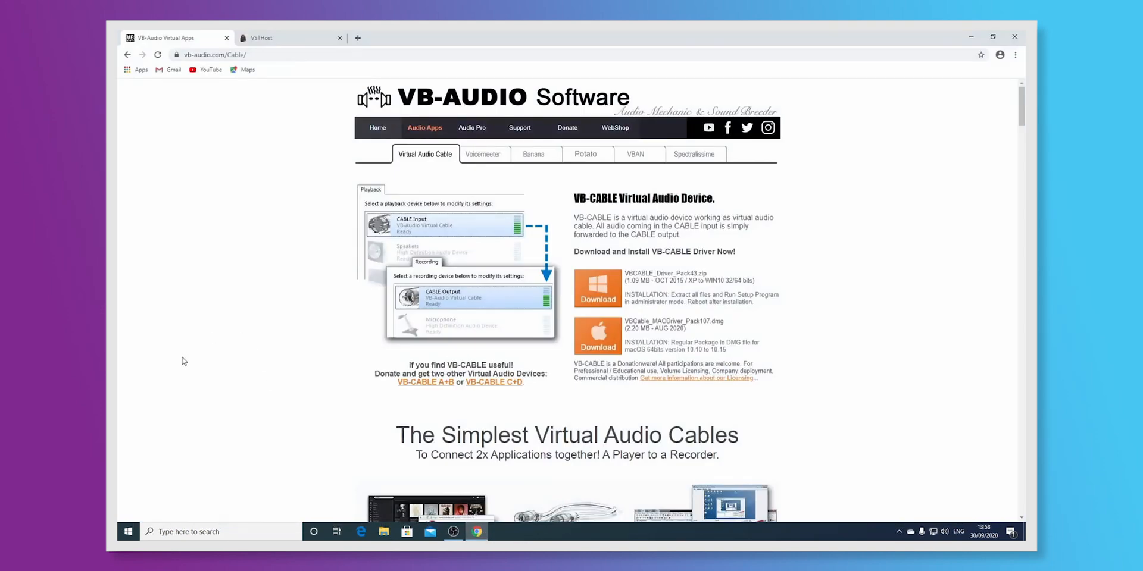
pyautogui.moveTo(527, 227)
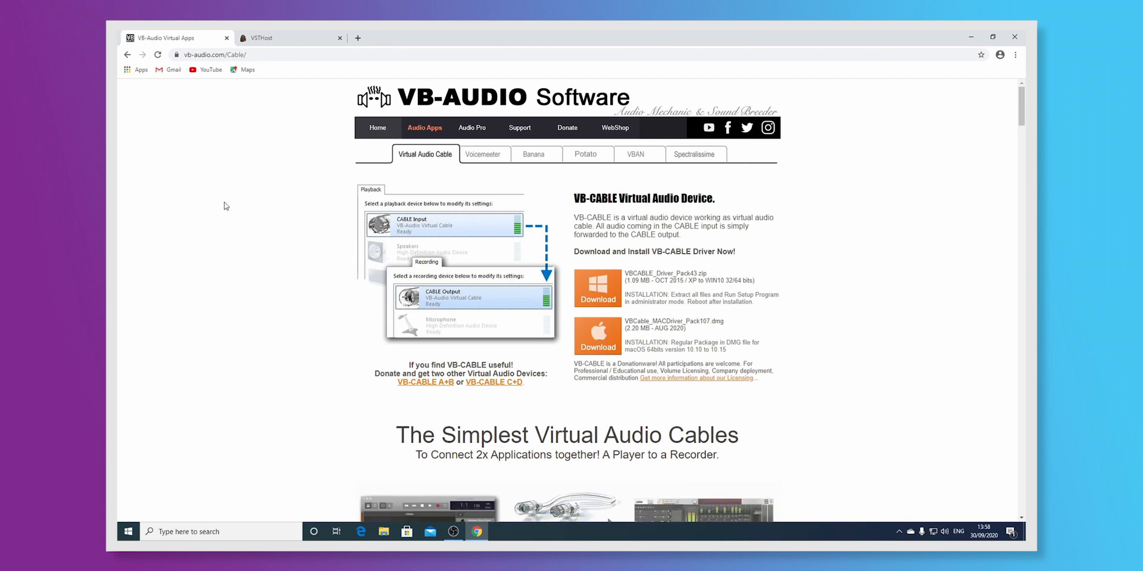
pyautogui.moveTo(970, 512)
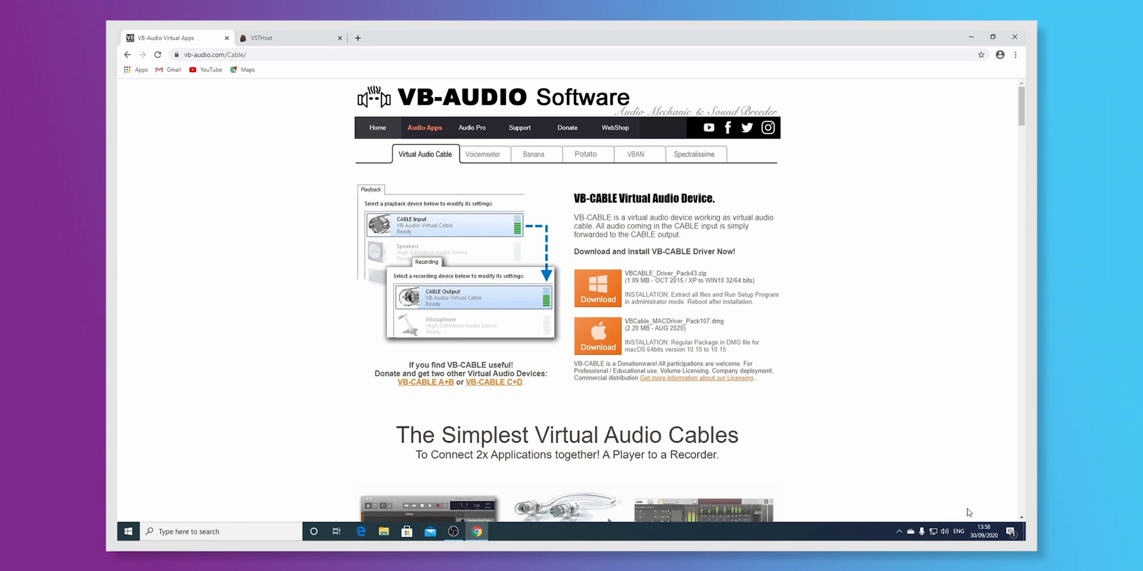
pyautogui.click(284, 36)
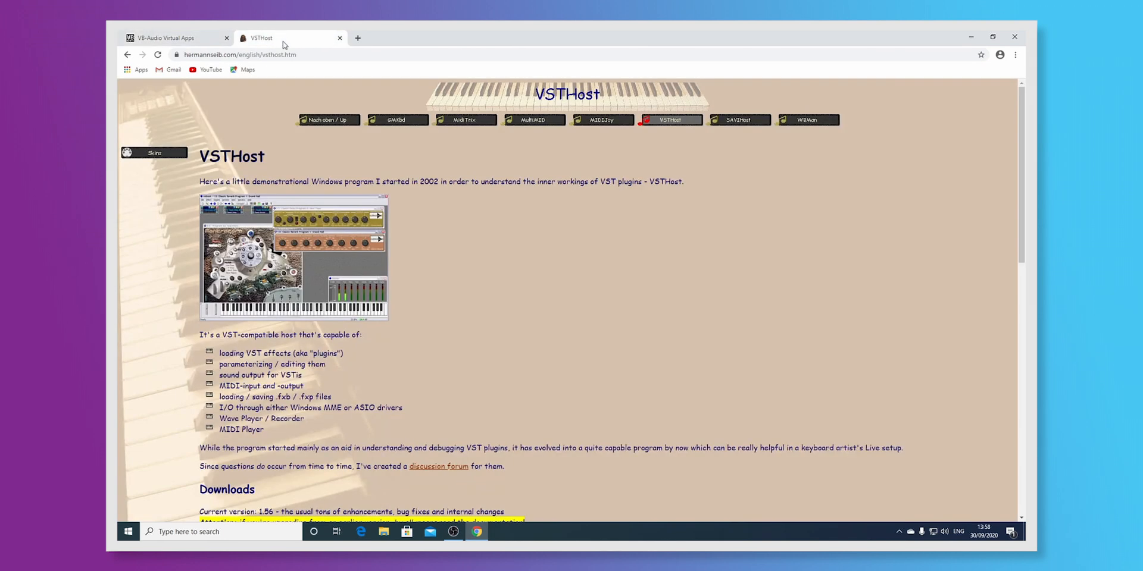
pyautogui.moveTo(537, 256)
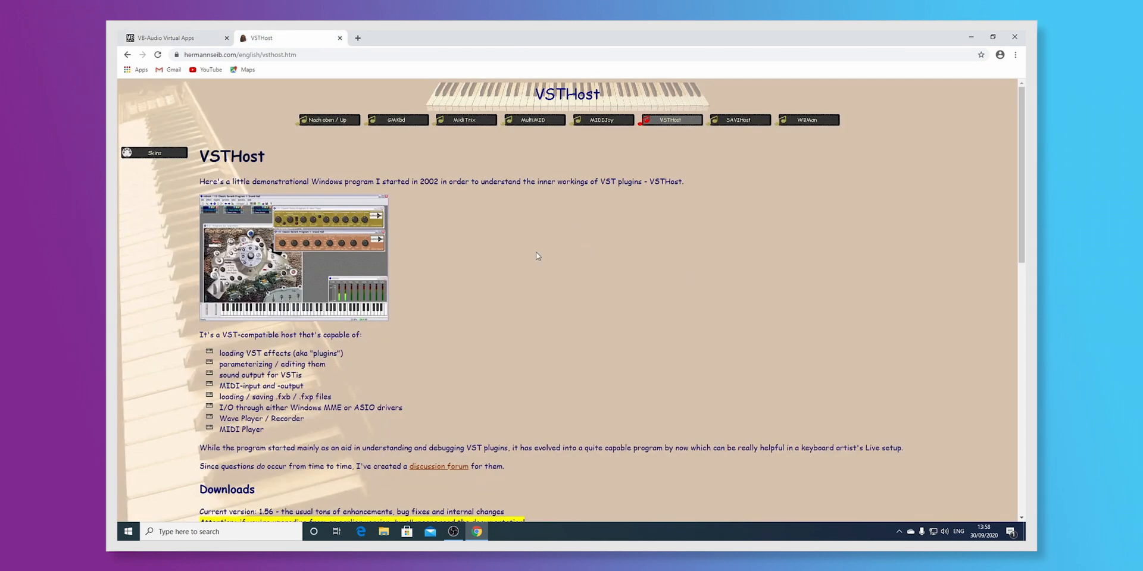
pyautogui.moveTo(494, 244)
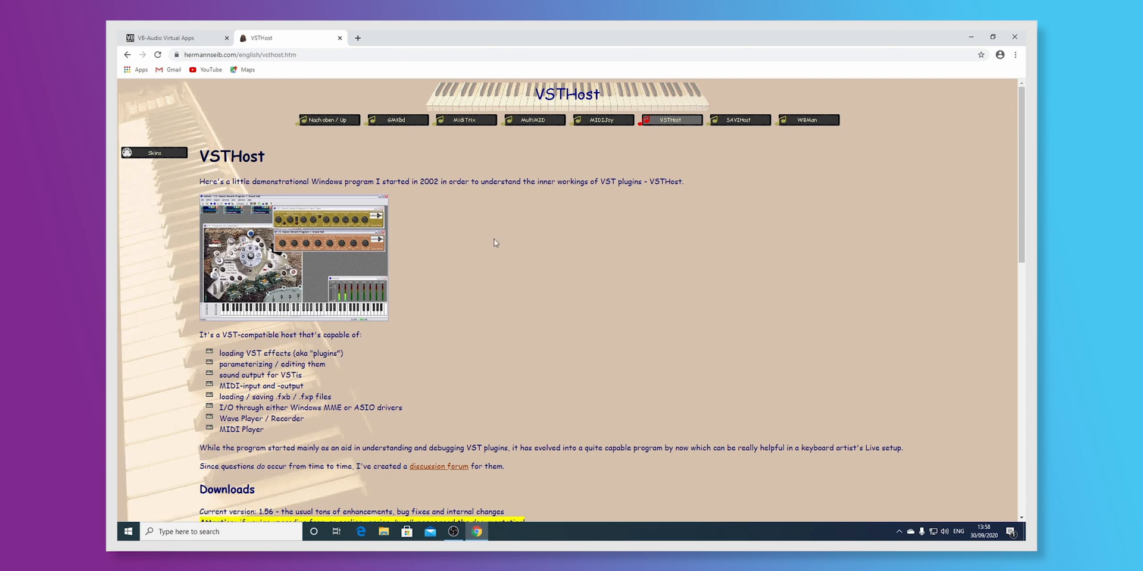
pyautogui.scroll(-3)
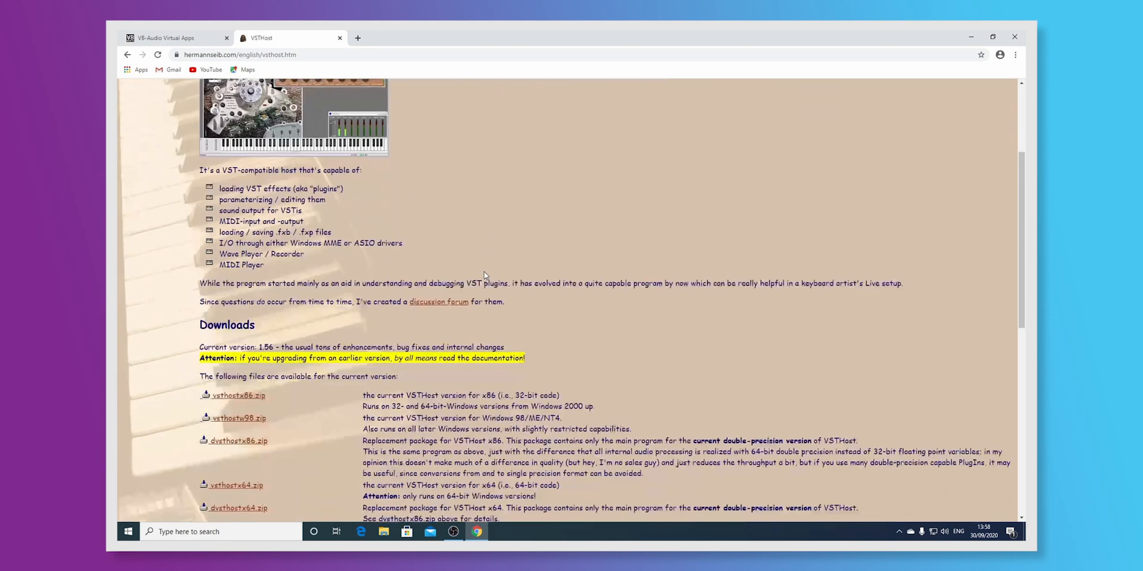
pyautogui.scroll(3)
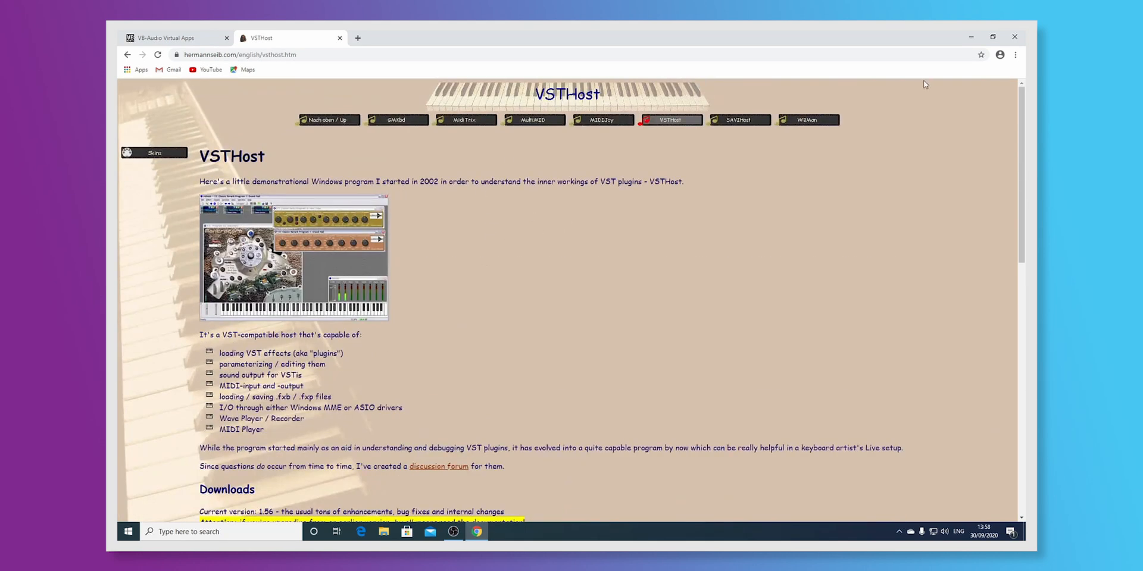
pyautogui.click(971, 37)
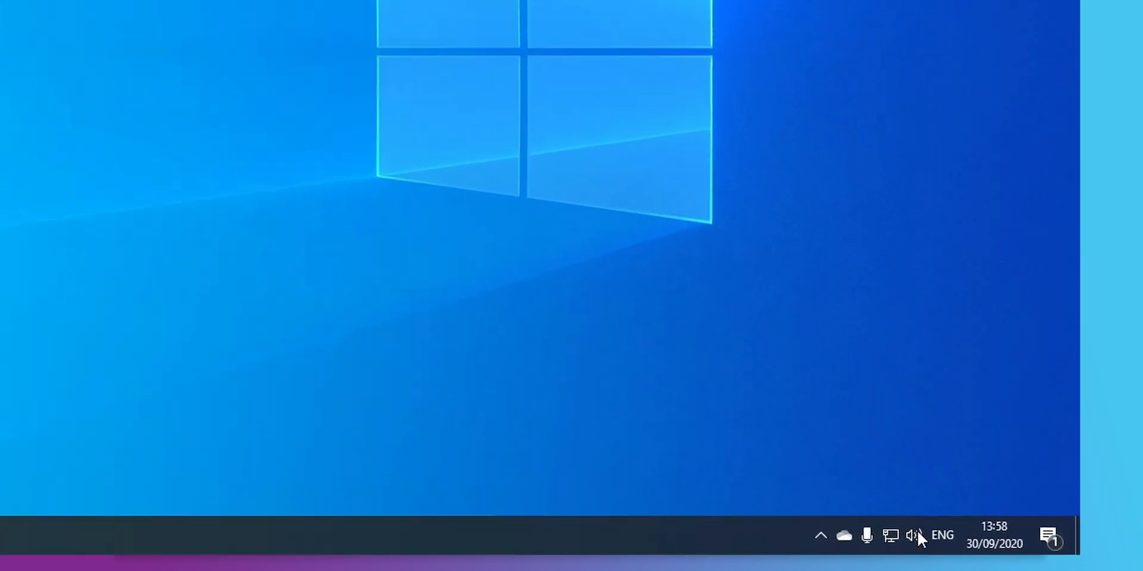
# Set the Windows sound output device to CABLE Input (VB-Audio Virtual Cable).
pyautogui.rightClick(915, 536)
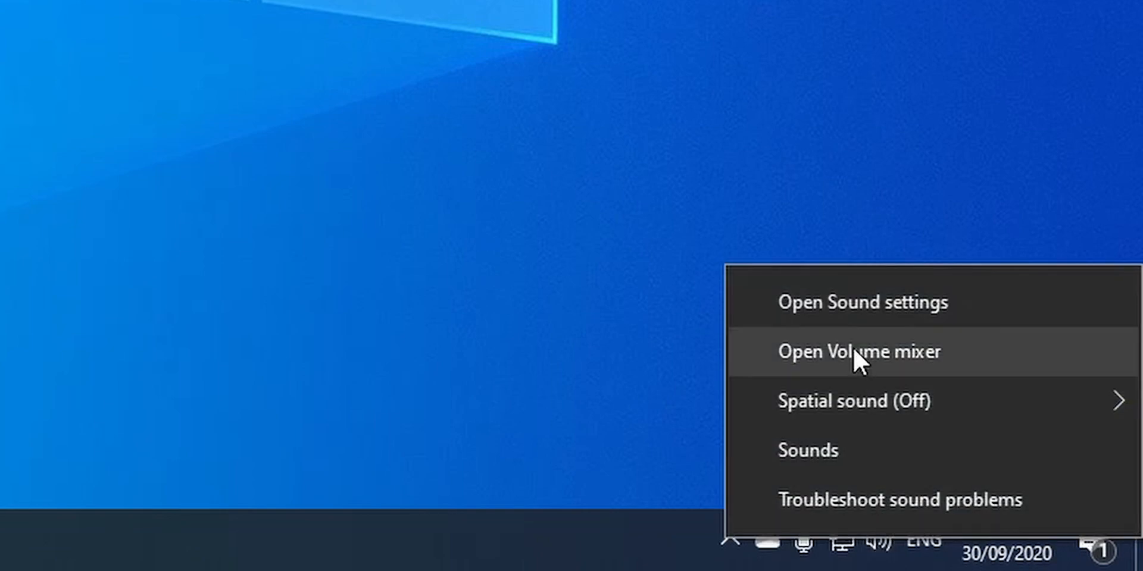
pyautogui.click(862, 302)
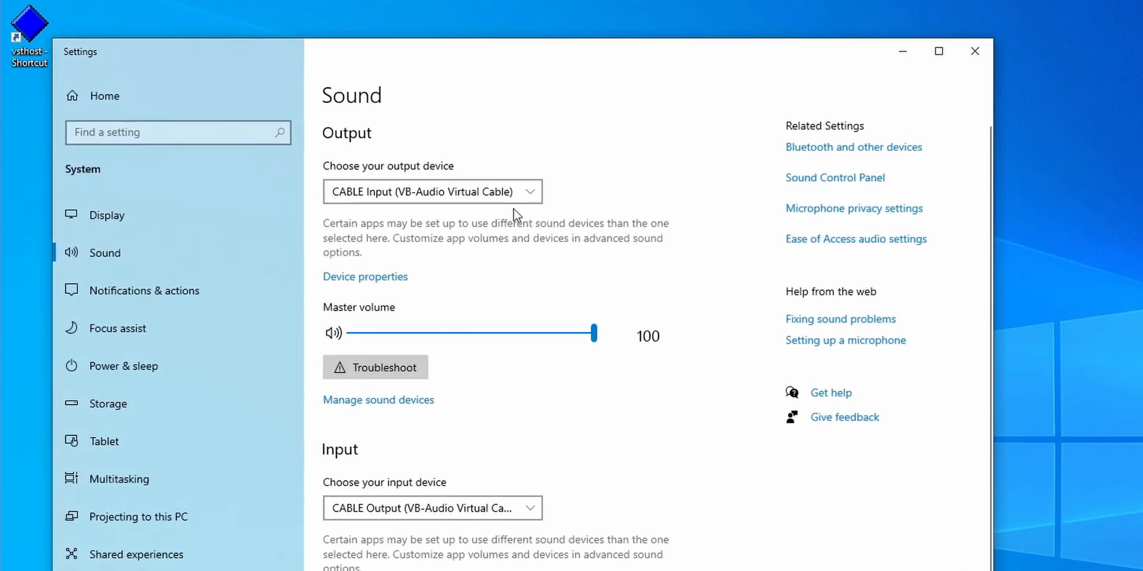
pyautogui.click(432, 192)
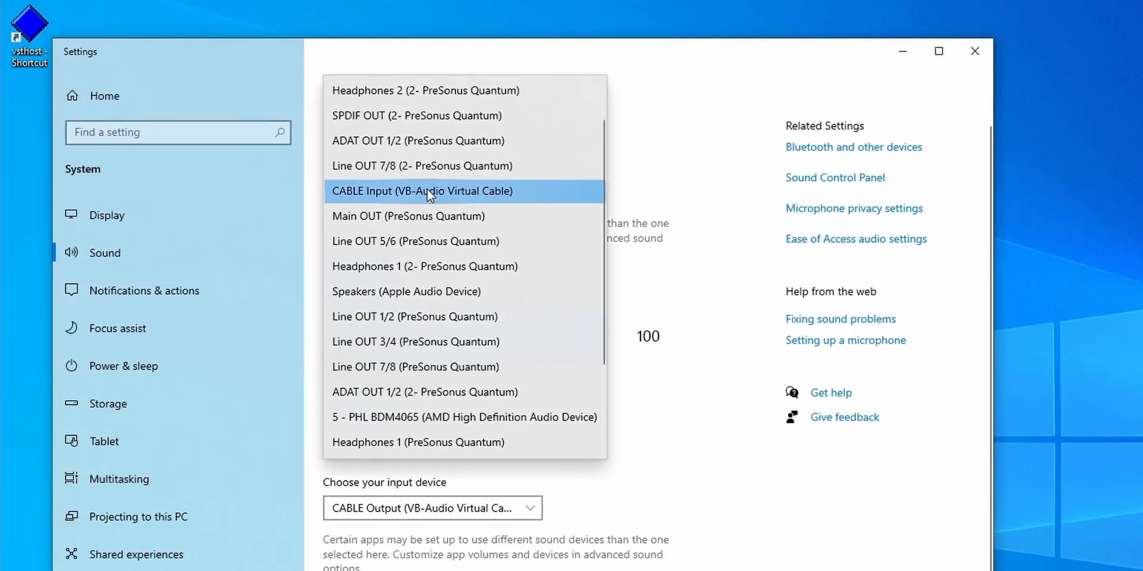
pyautogui.moveTo(412, 195)
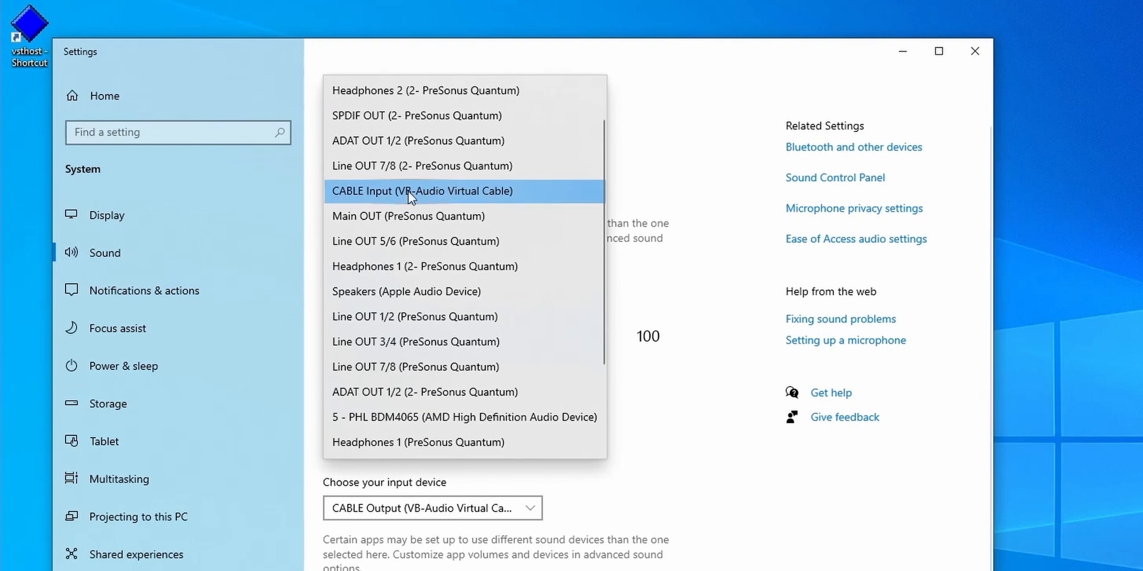
pyautogui.click(422, 191)
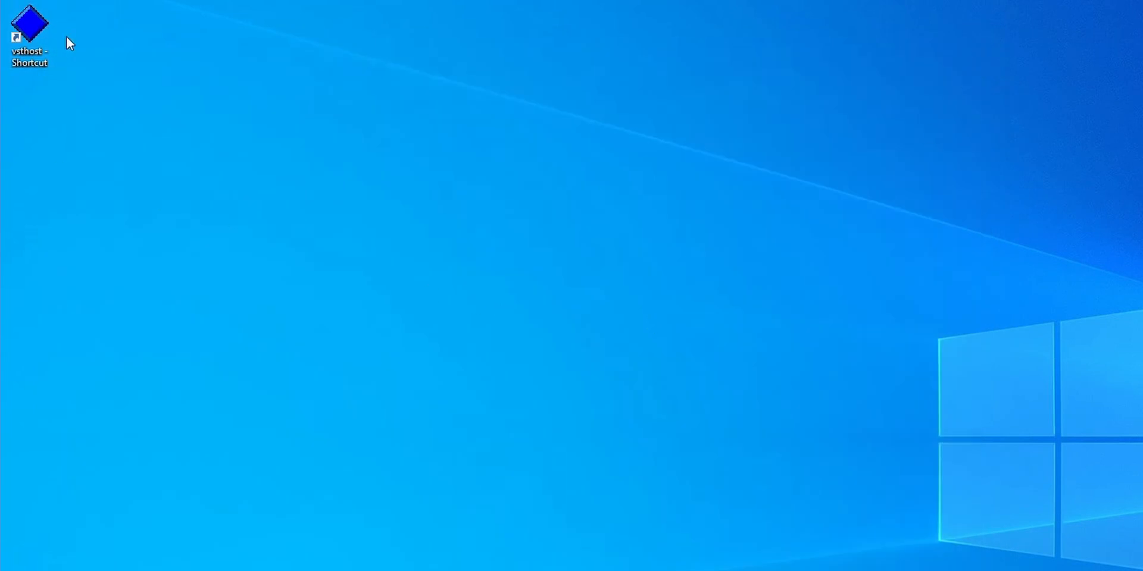
# Launch VSTHost and bring up its wave device settings.
pyautogui.doubleClick(29, 26)
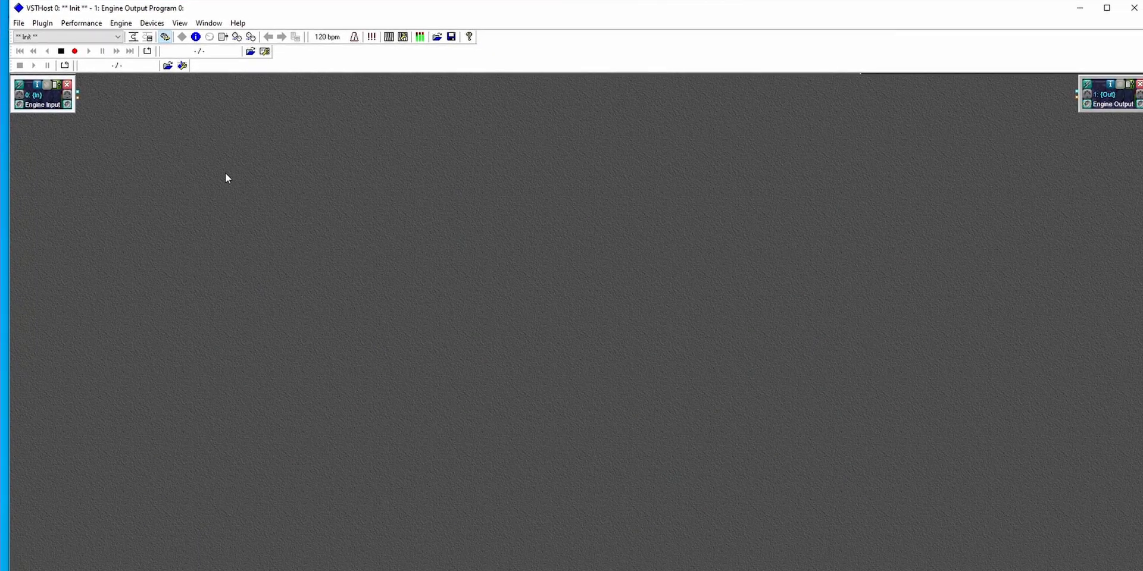
pyautogui.click(152, 23)
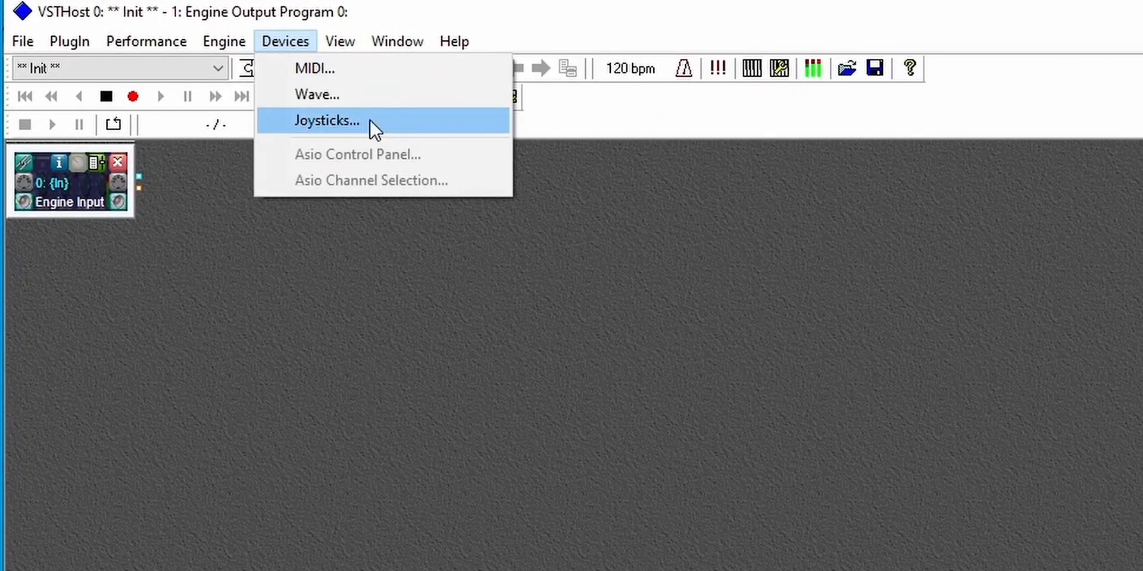
pyautogui.click(316, 94)
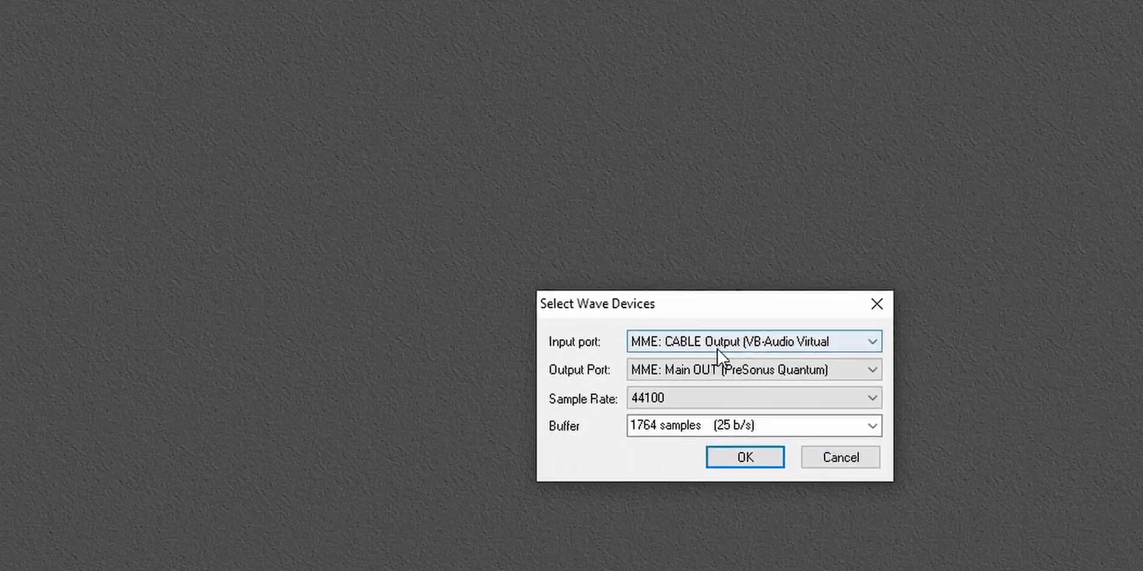
# Set input to MME: CABLE Output and output to PreSonus Quantum Main OUT, and confirm.
pyautogui.click(870, 341)
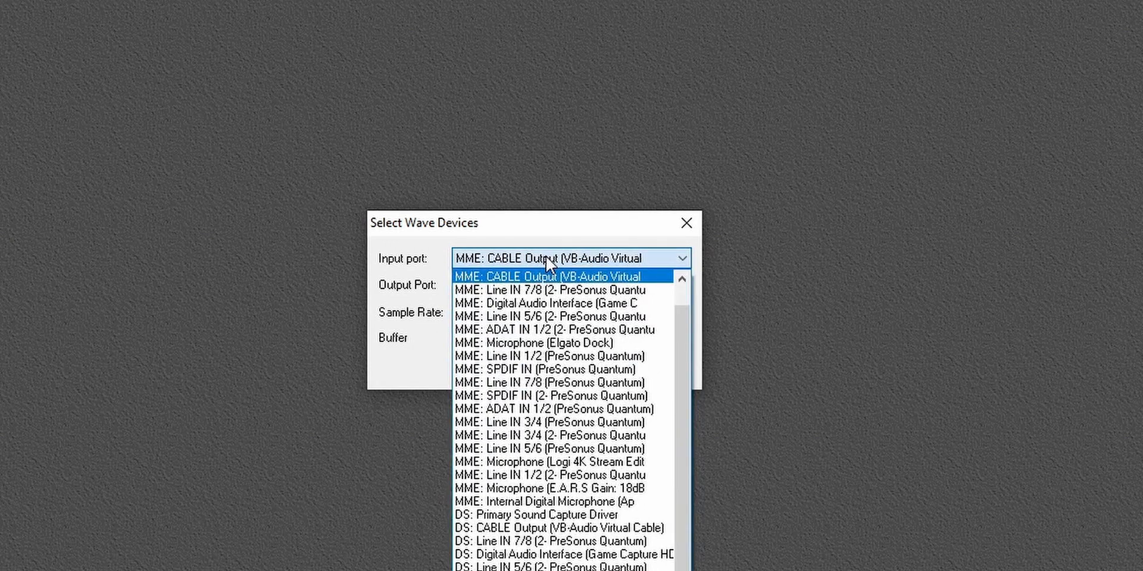
pyautogui.moveTo(578, 279)
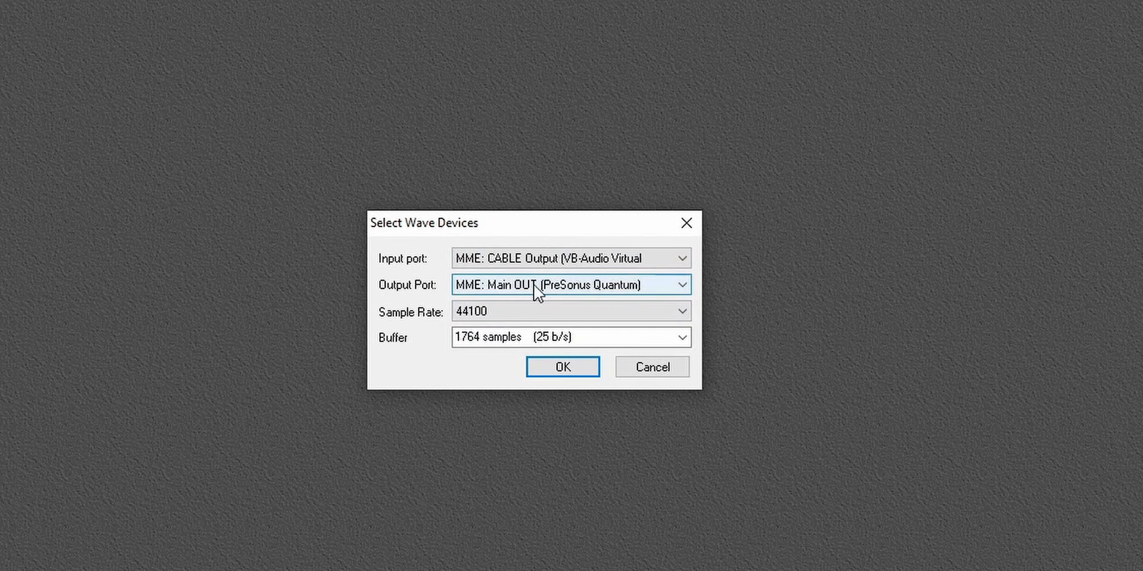
pyautogui.moveTo(634, 290)
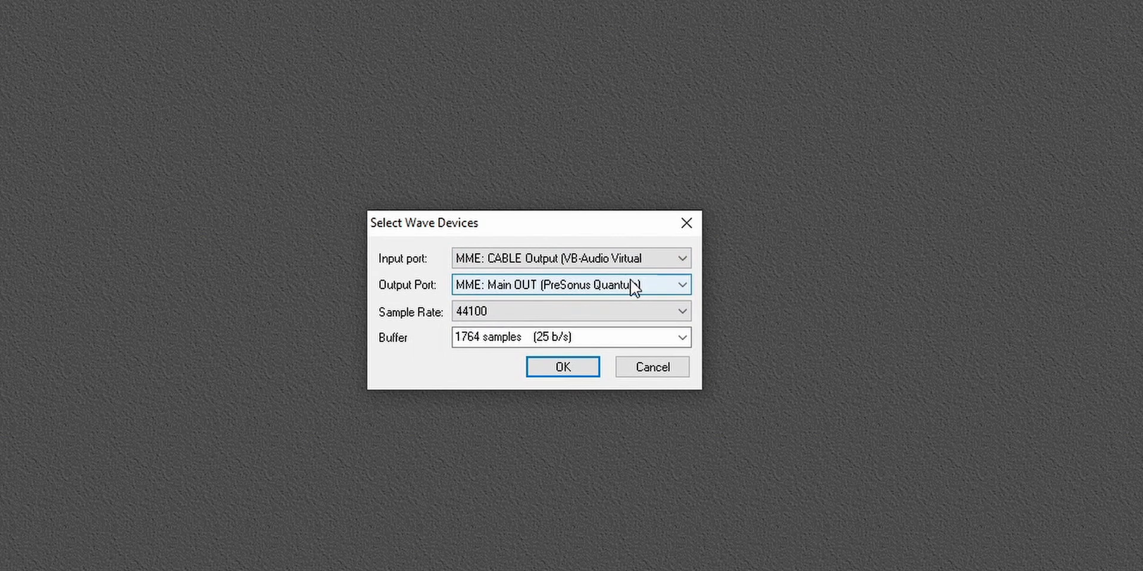
pyautogui.click(679, 284)
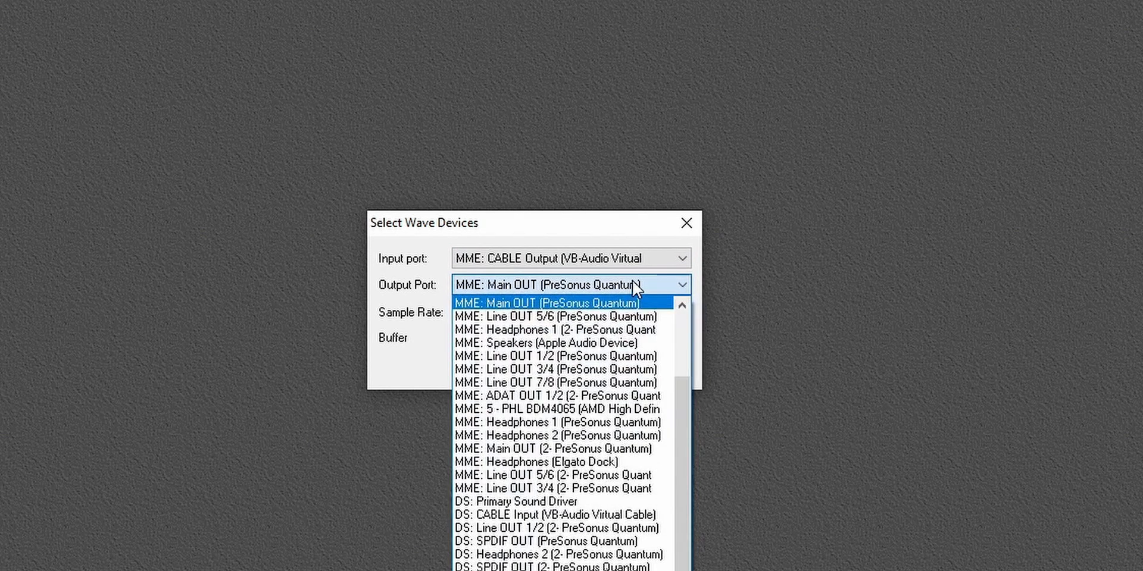
pyautogui.moveTo(634, 314)
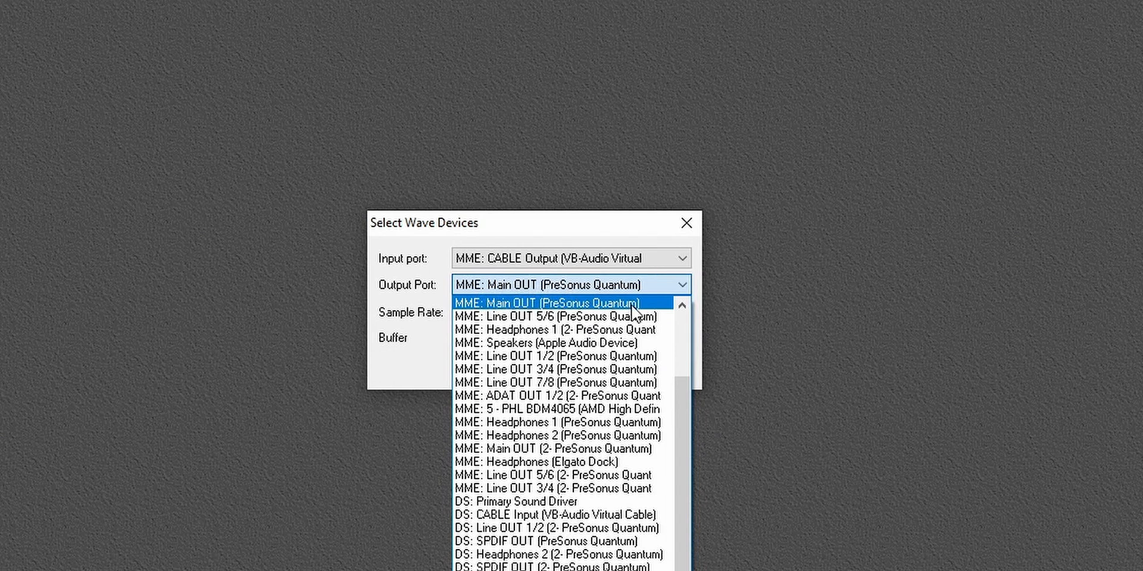
pyautogui.click(557, 303)
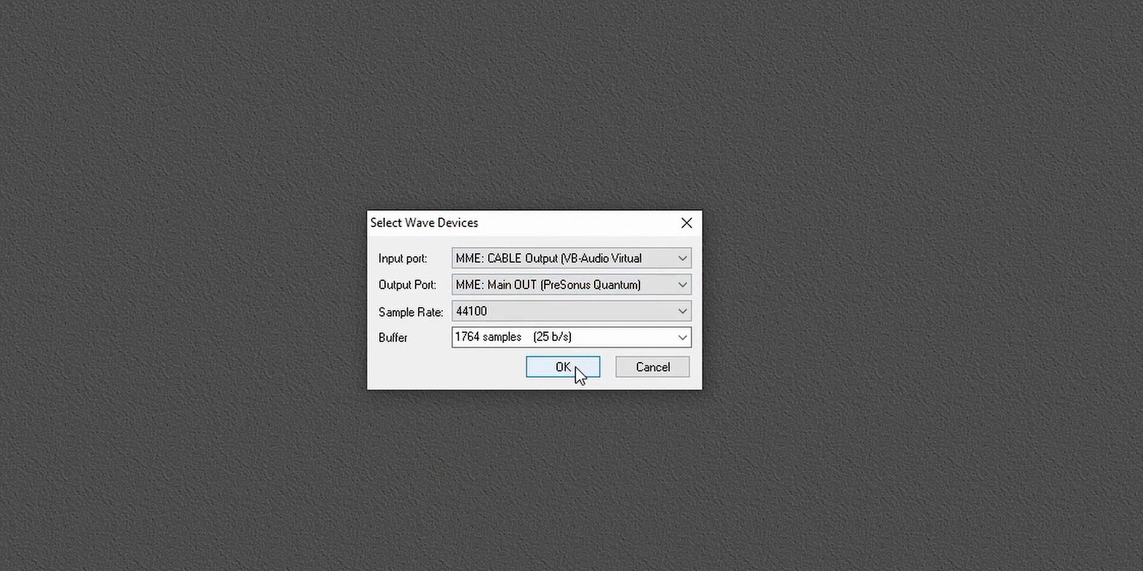
pyautogui.click(562, 367)
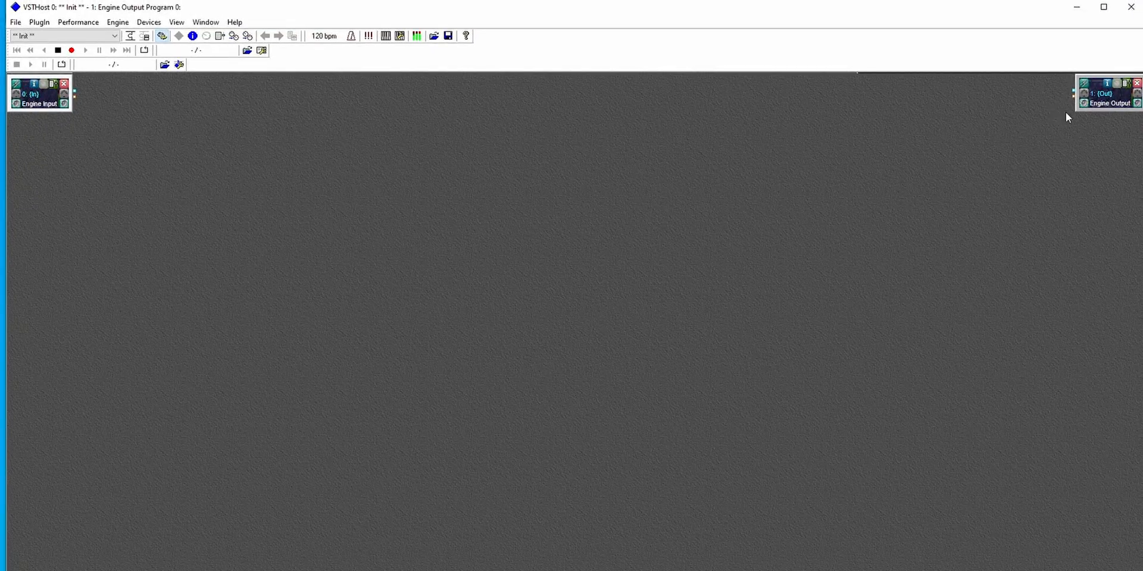
# Load Crave EQ.dll as a new plugin and begin adding Ghz CanOpener Studio 3.
pyautogui.click(14, 22)
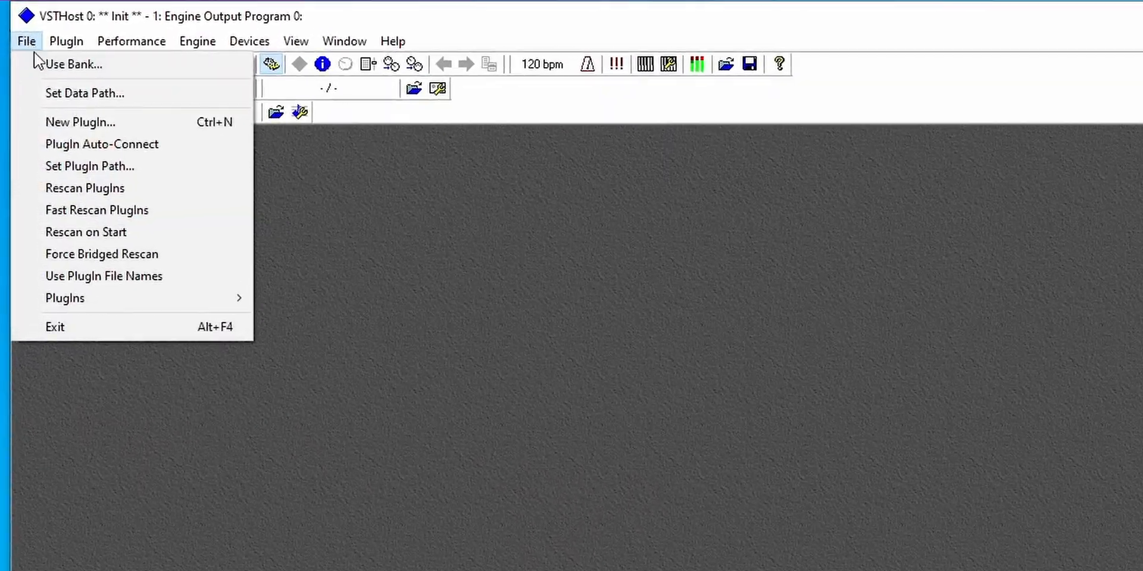
pyautogui.click(80, 121)
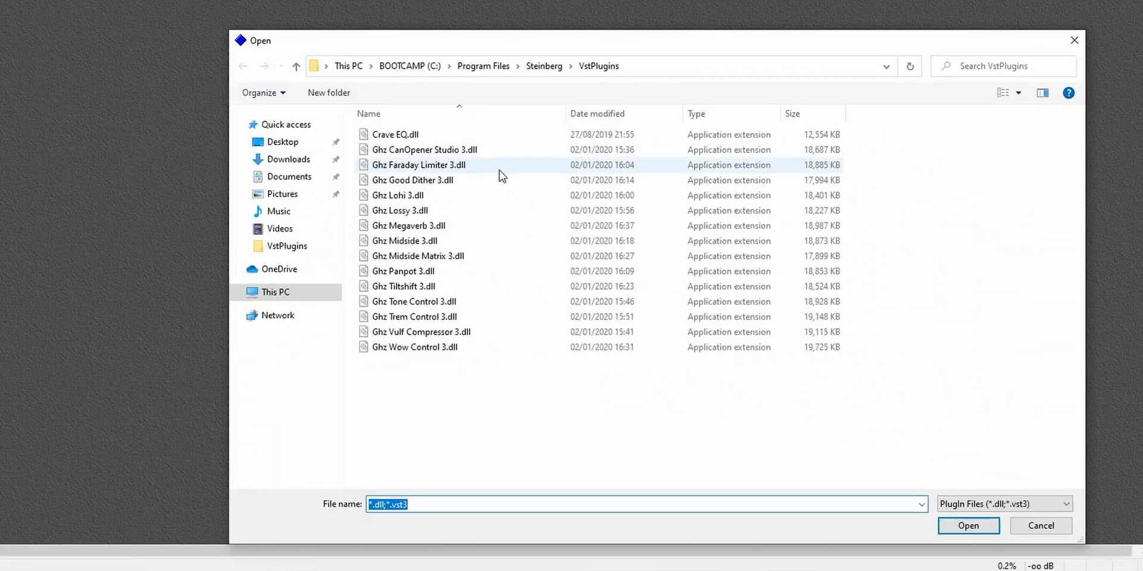
pyautogui.click(394, 134)
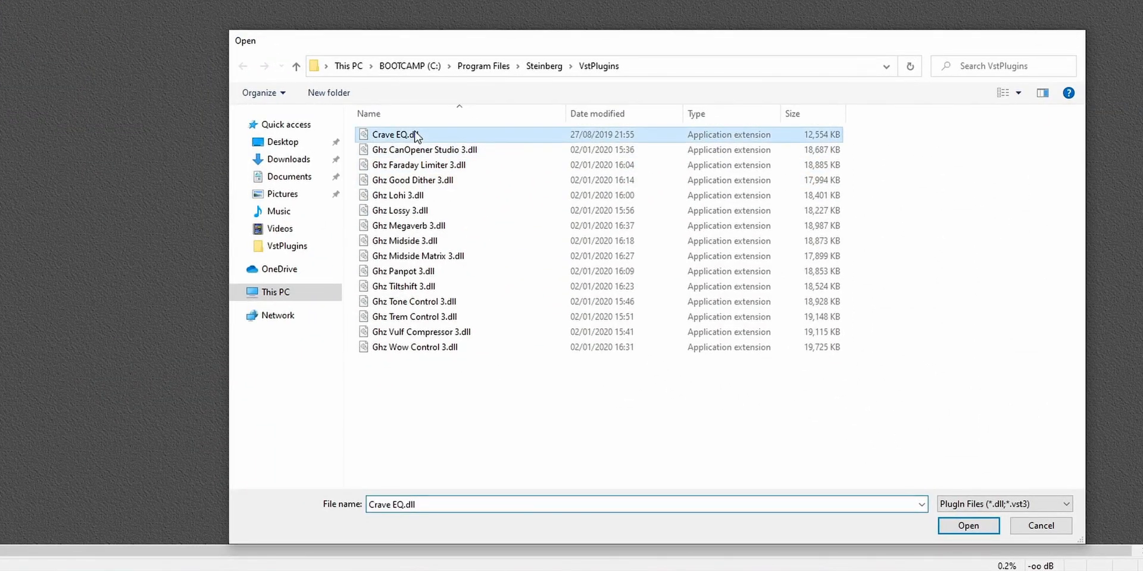
pyautogui.click(968, 525)
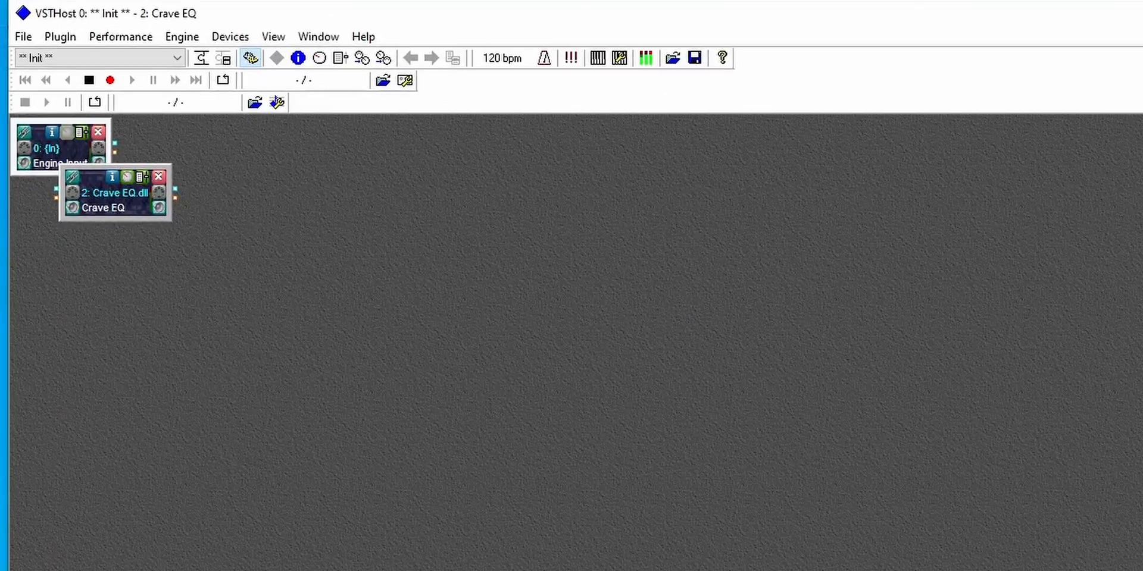
pyautogui.click(23, 37)
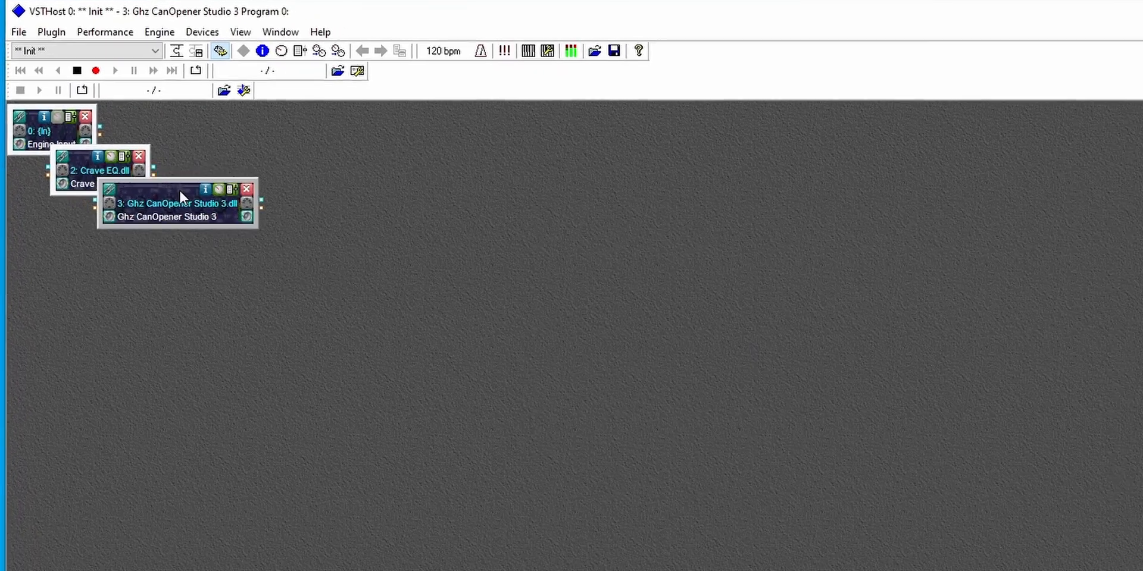
# Spread out the plugin blocks and wire Engine Input to Crave EQ to CanOpener Studio.
pyautogui.moveTo(179, 203); pyautogui.dragTo(874, 301)
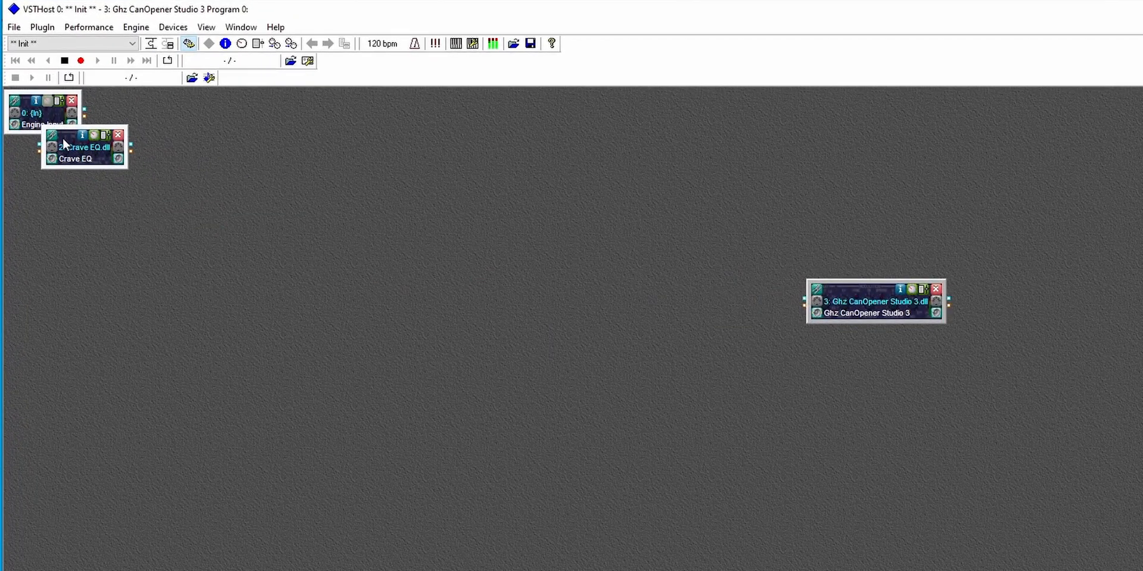
pyautogui.moveTo(84, 146); pyautogui.dragTo(459, 284)
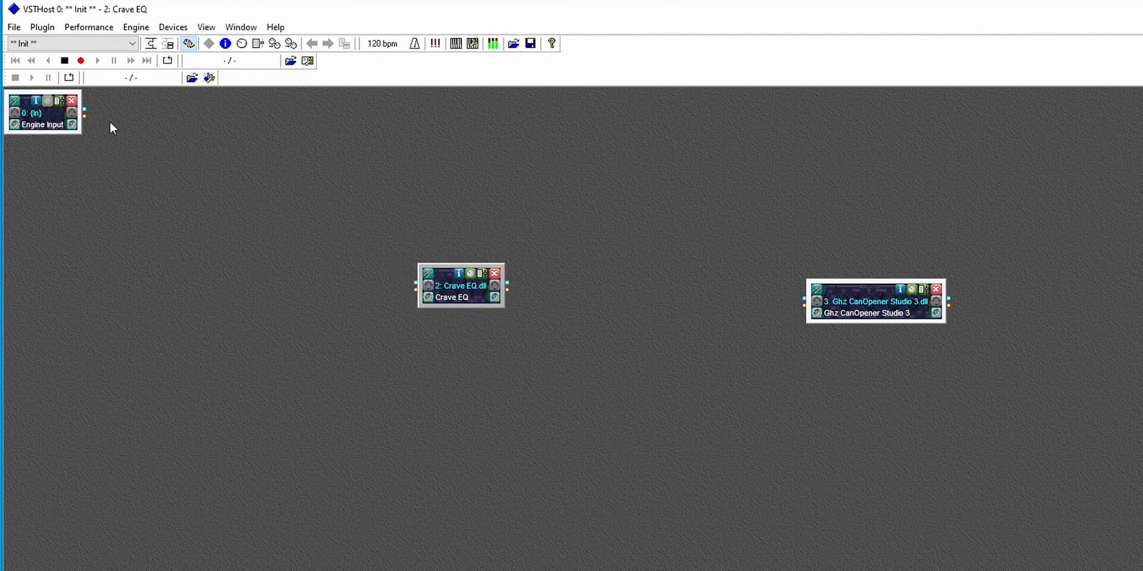
pyautogui.moveTo(386, 268)
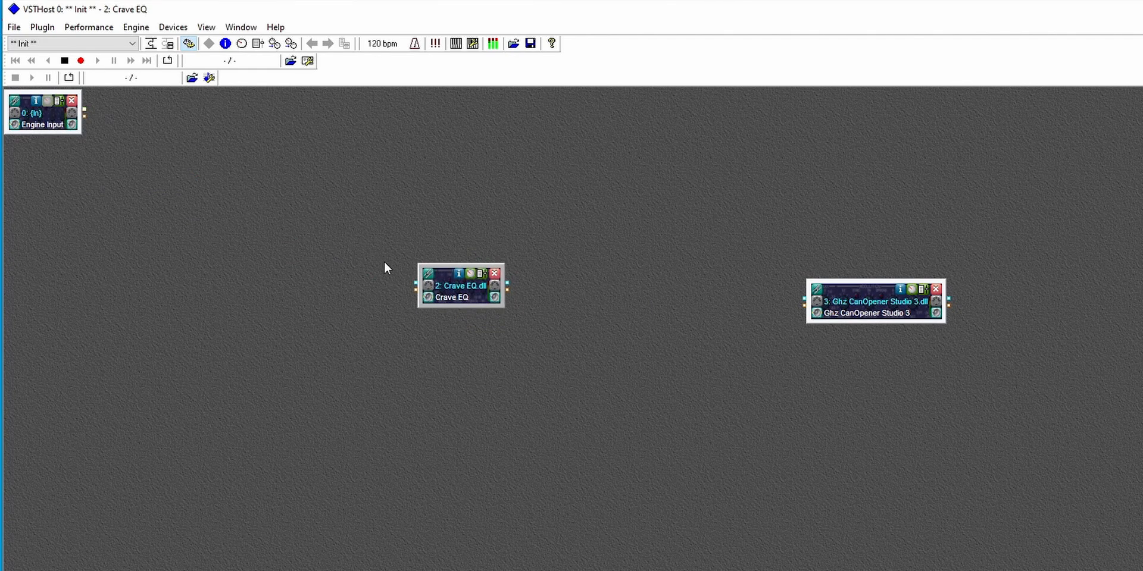
pyautogui.moveTo(84, 114); pyautogui.dragTo(416, 285)
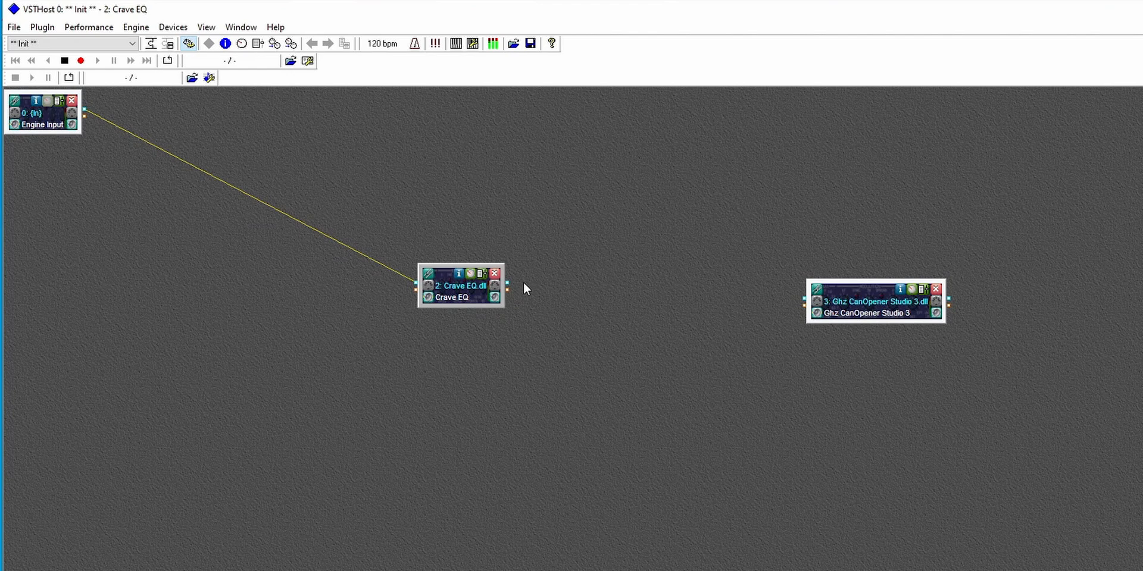
pyautogui.moveTo(772, 303)
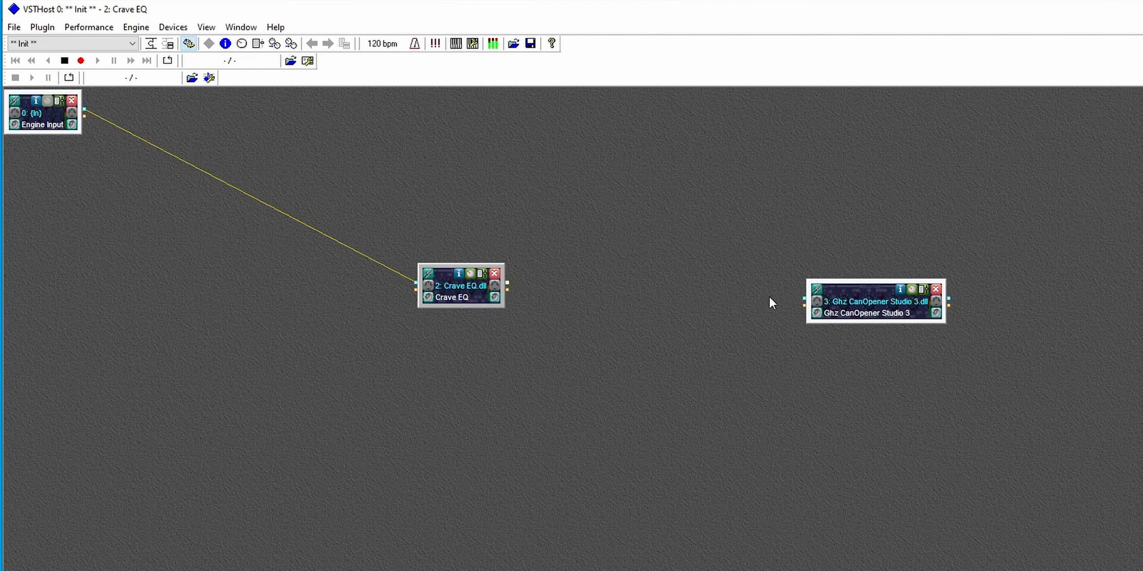
pyautogui.moveTo(501, 286); pyautogui.dragTo(803, 301)
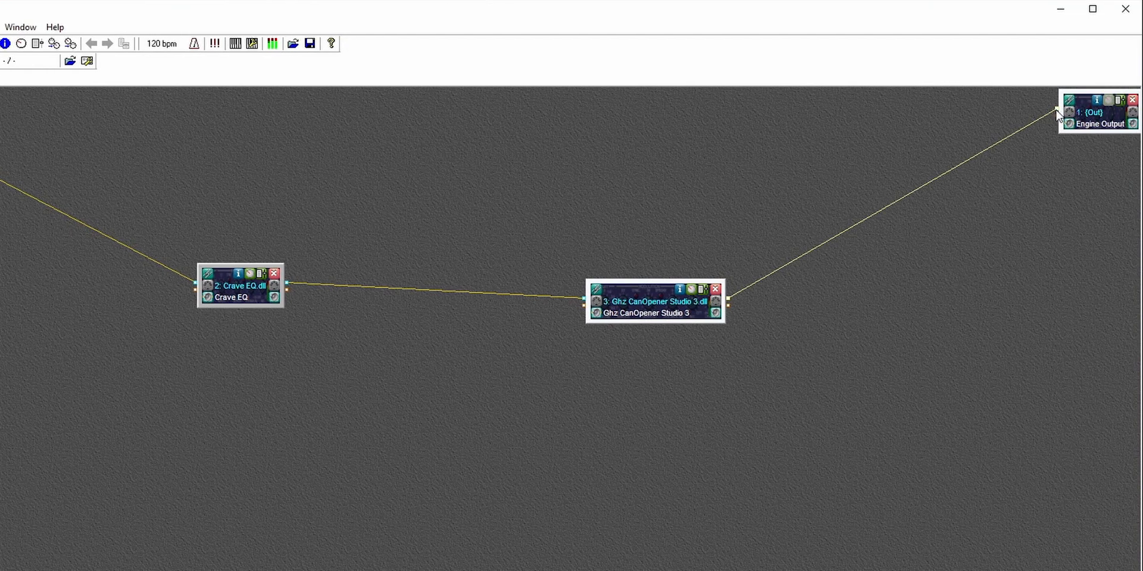
pyautogui.moveTo(368, 464)
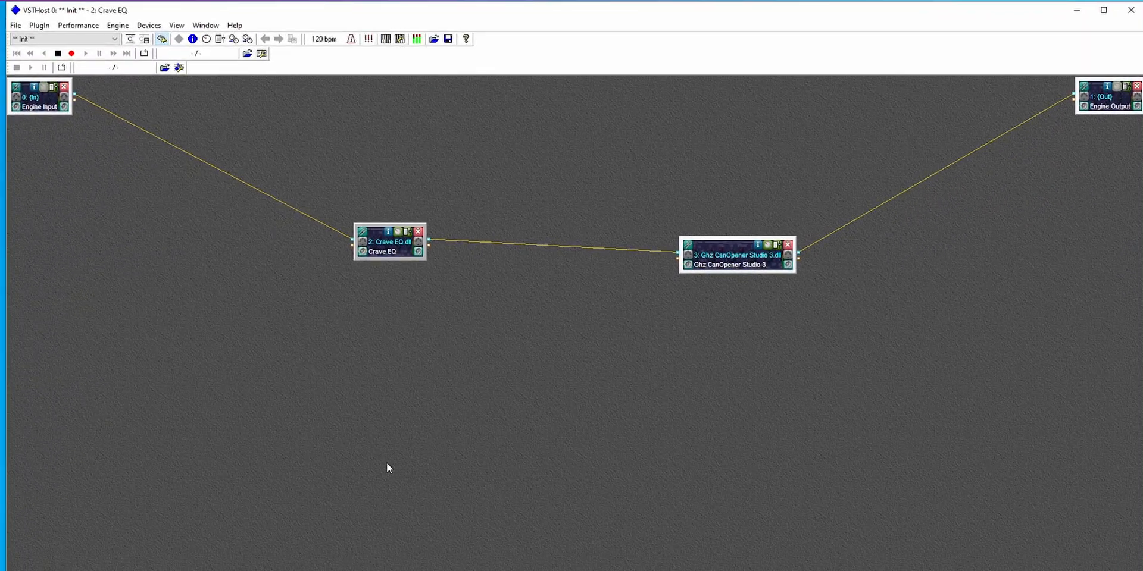
pyautogui.moveTo(399, 328)
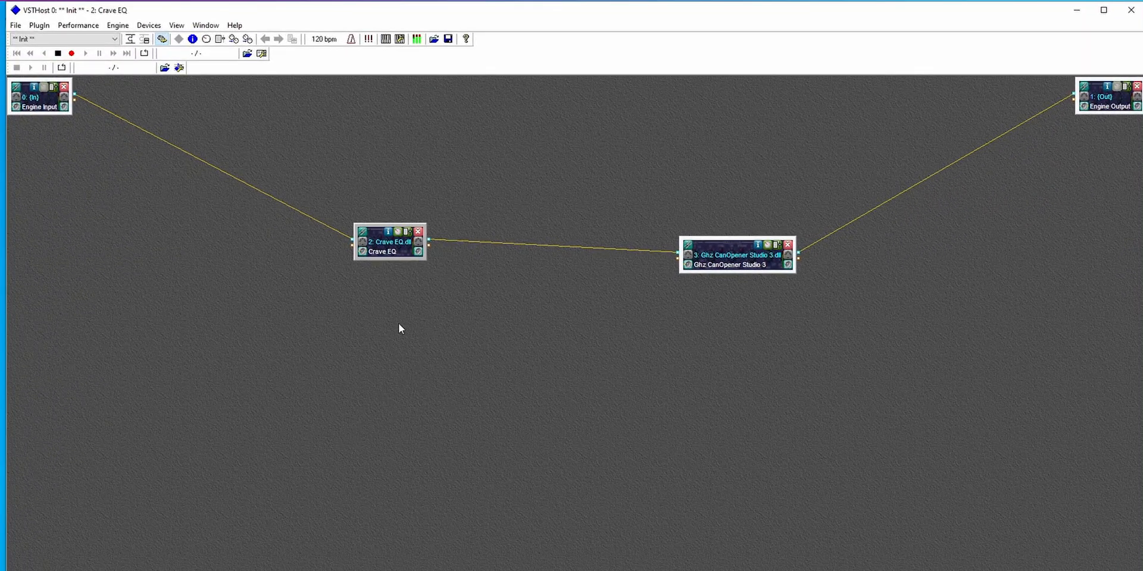
pyautogui.moveTo(542, 384)
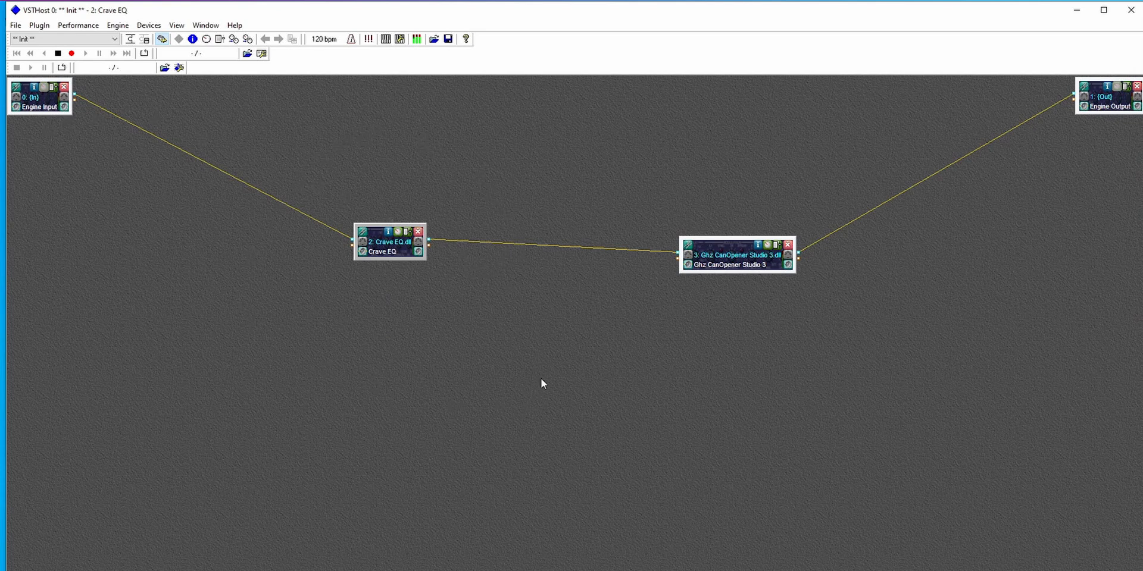
pyautogui.moveTo(883, 389)
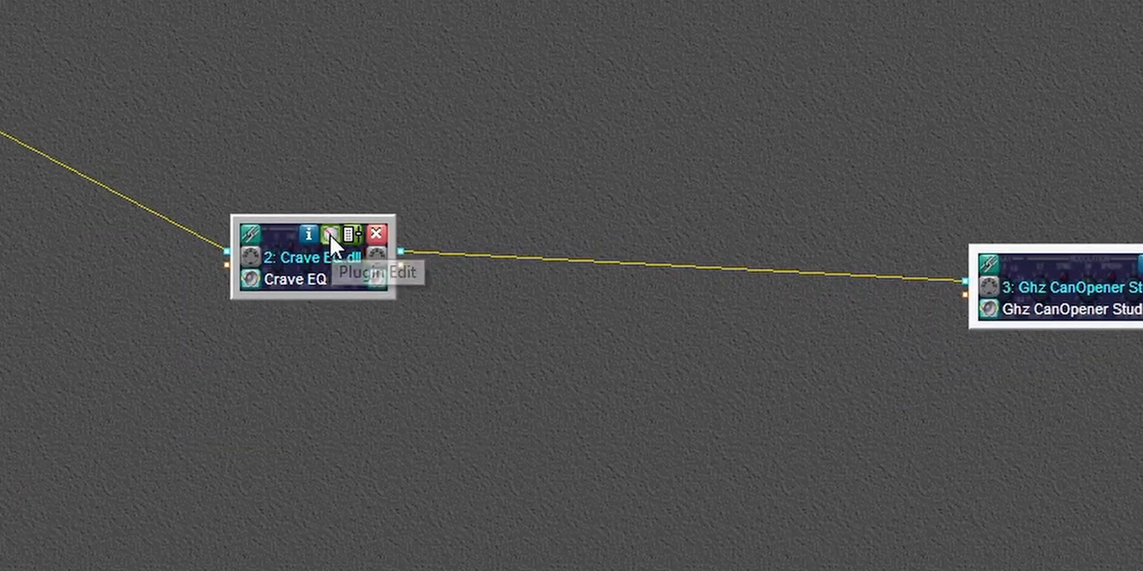
# Open Crave EQ's editor and boost band 1 to about +4.6 dB at 133 Hz.
pyautogui.click(334, 236)
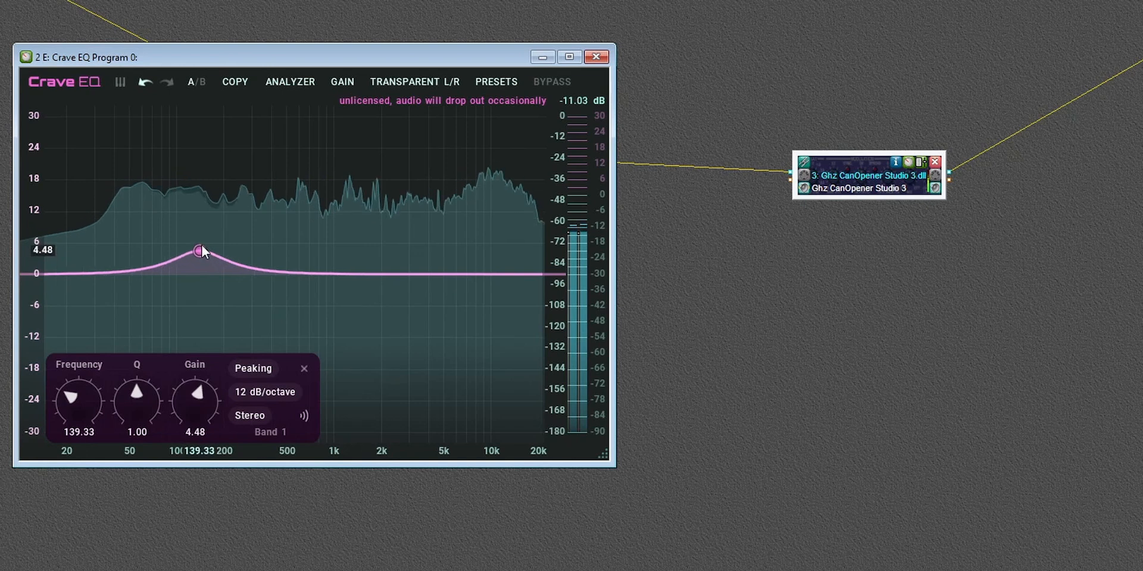
pyautogui.moveTo(202, 250); pyautogui.dragTo(196, 249)
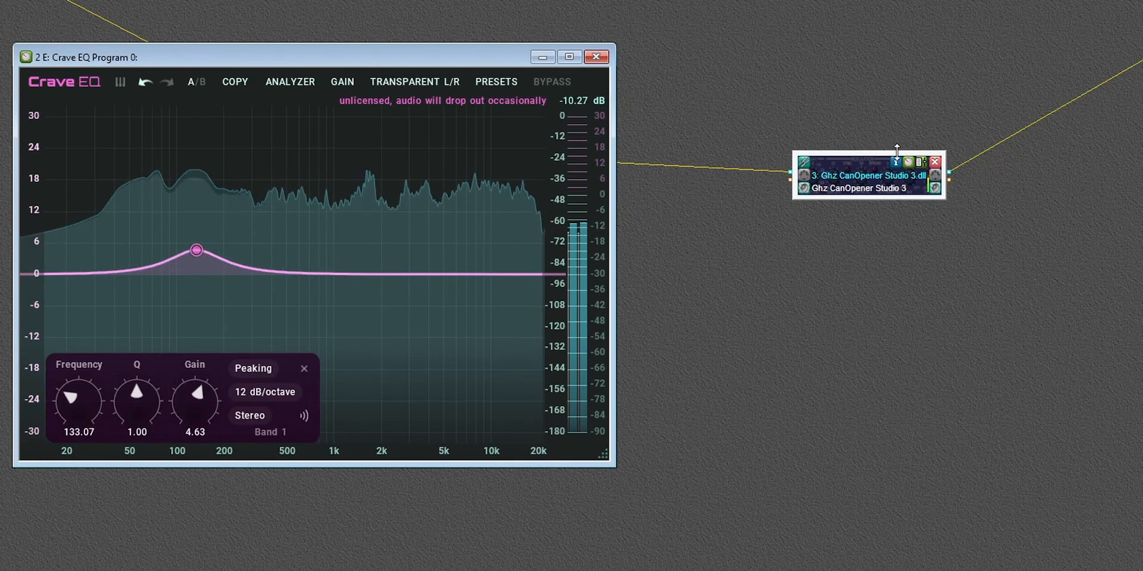